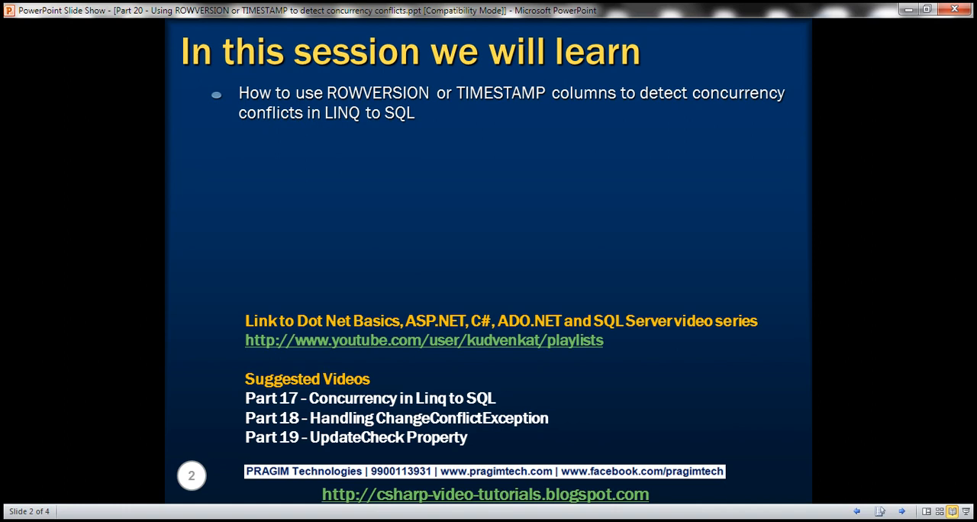
pyautogui.moveTo(281, 455)
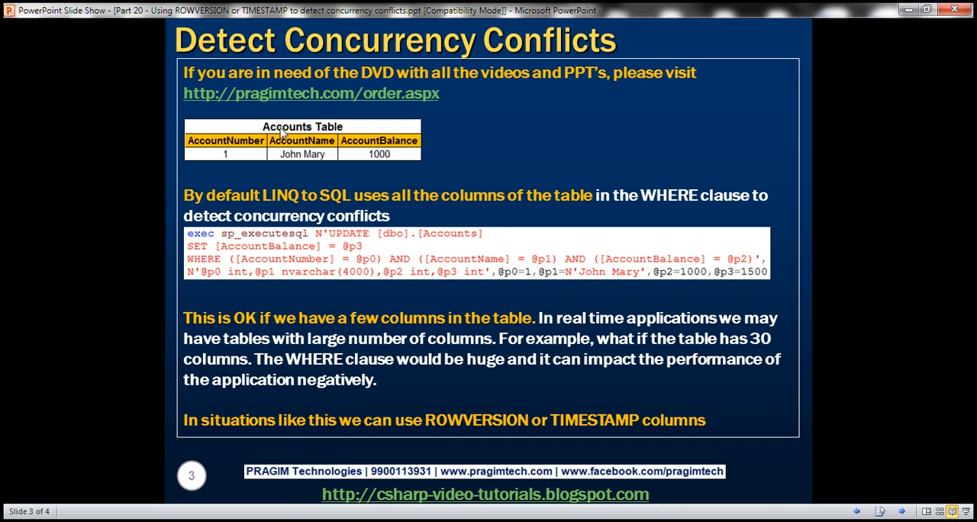
pyautogui.moveTo(312, 205)
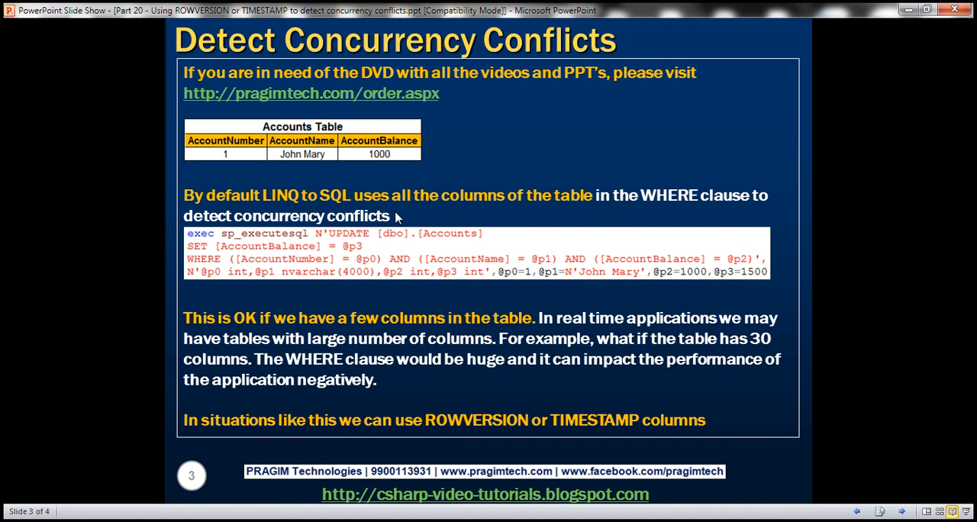
pyautogui.moveTo(332, 256)
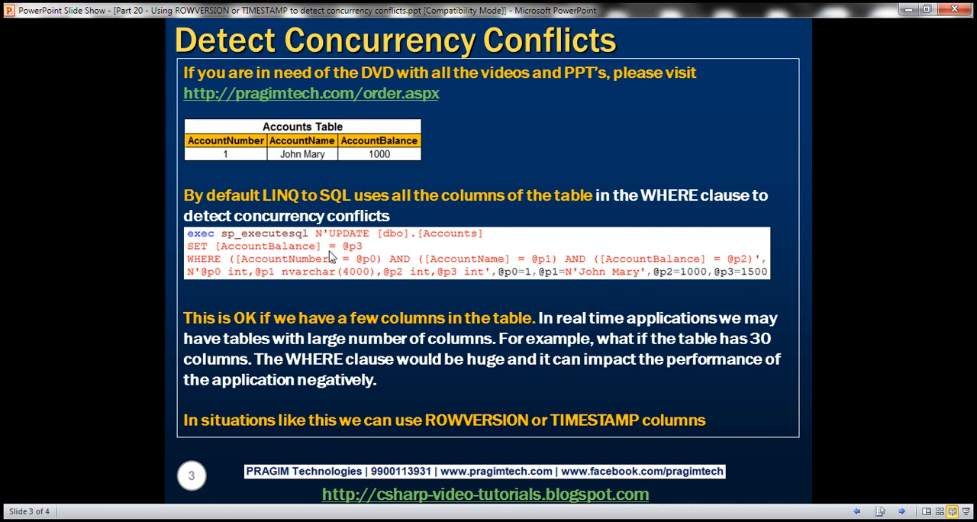
pyautogui.moveTo(328, 256)
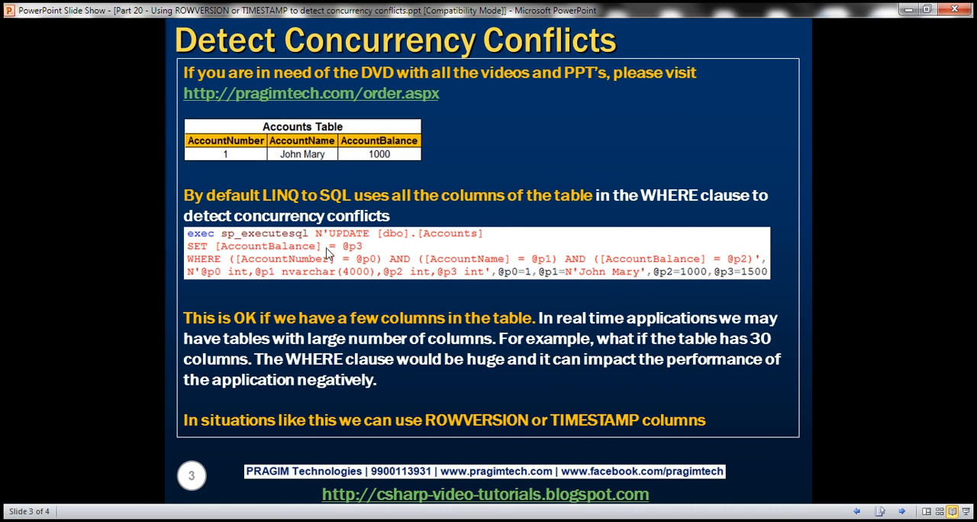
pyautogui.moveTo(245, 263)
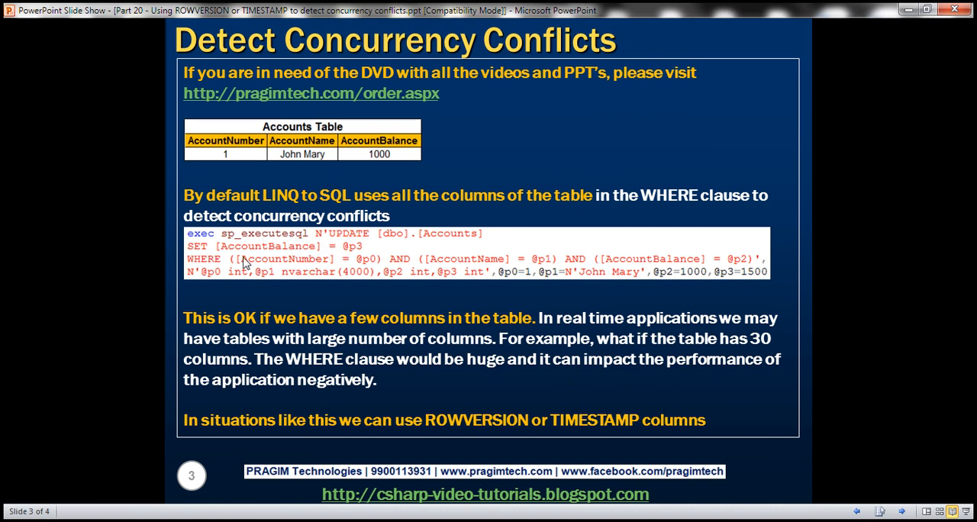
pyautogui.moveTo(288, 267)
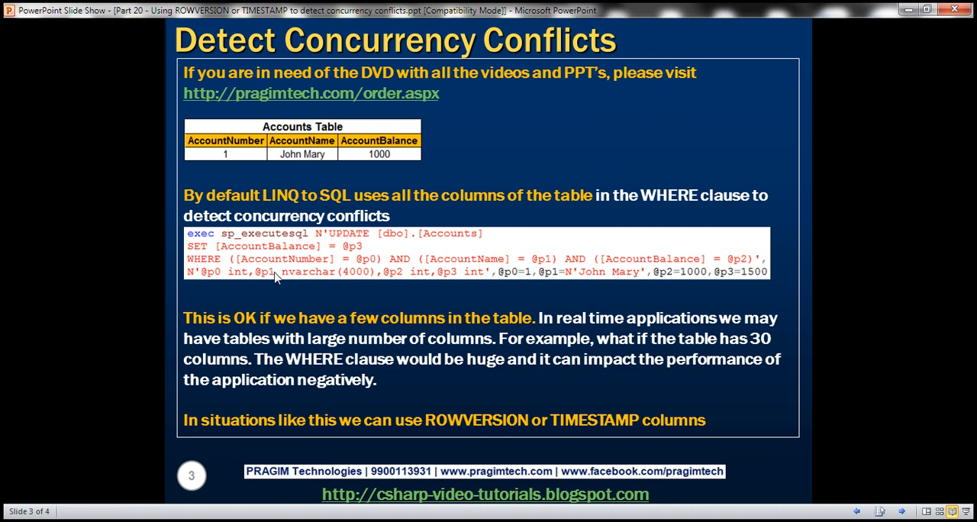
pyautogui.moveTo(294, 296)
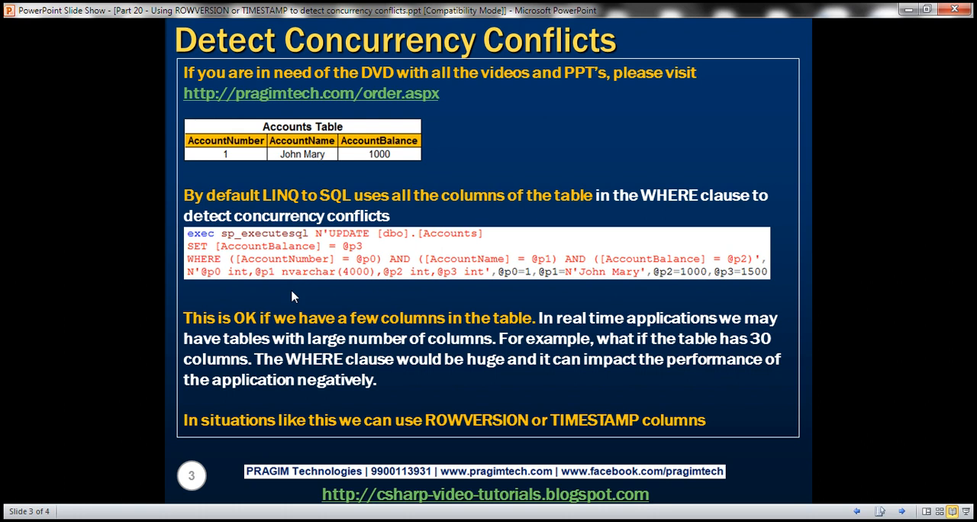
pyautogui.moveTo(289, 155)
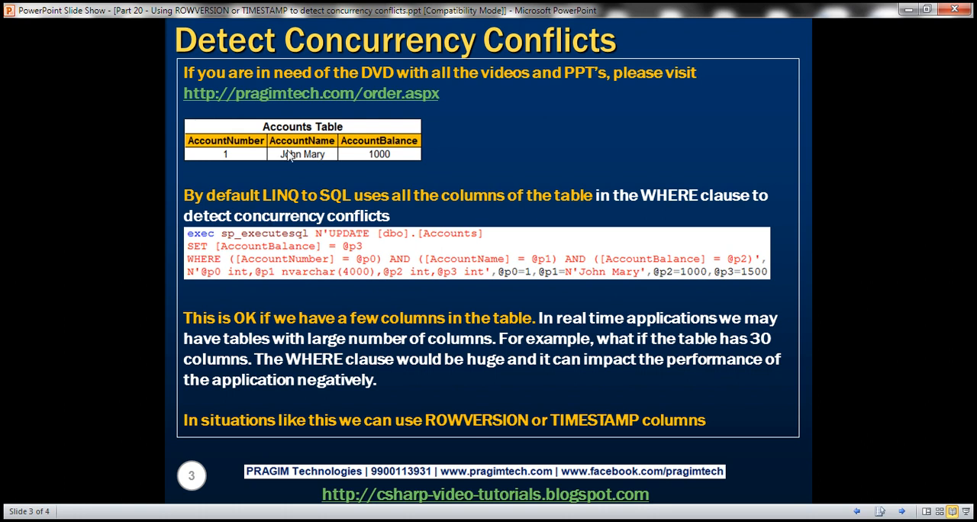
pyautogui.moveTo(297, 233)
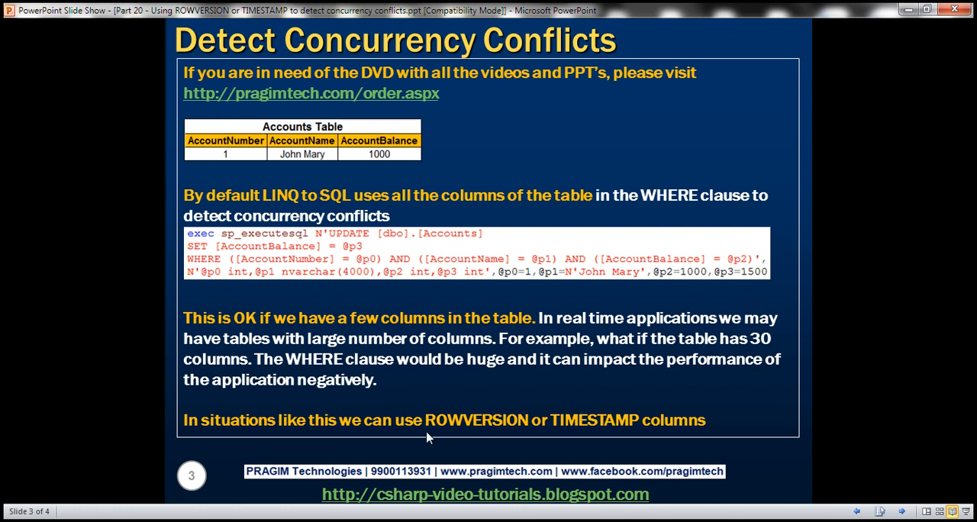
pyautogui.moveTo(492, 443)
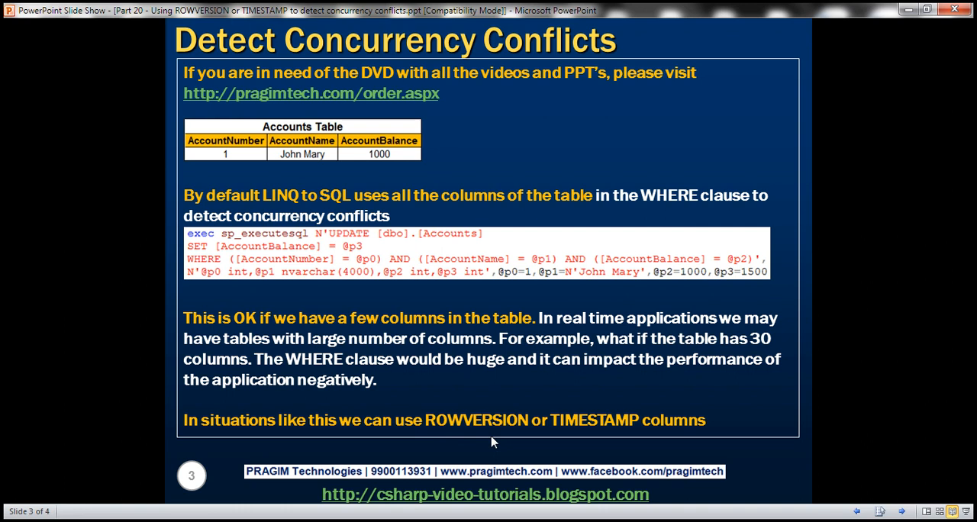
pyautogui.moveTo(394, 151)
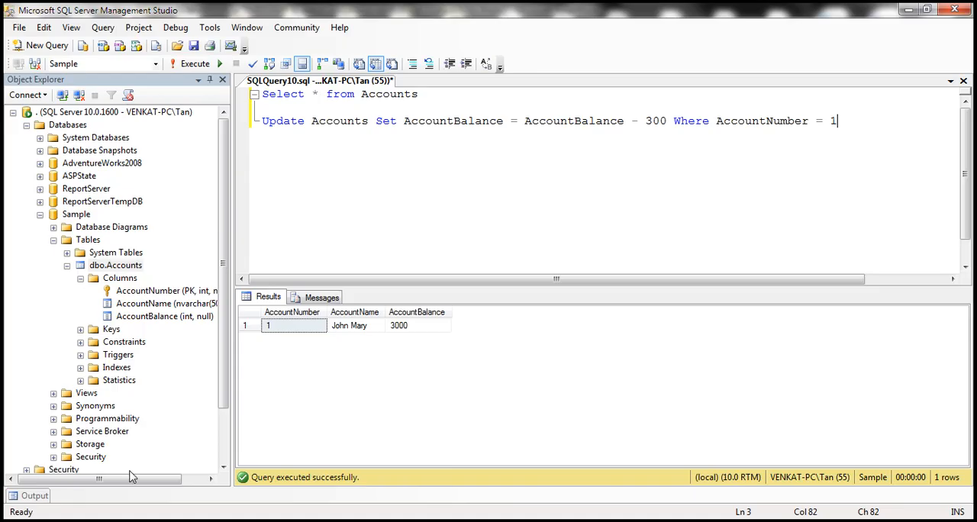
pyautogui.moveTo(147, 291)
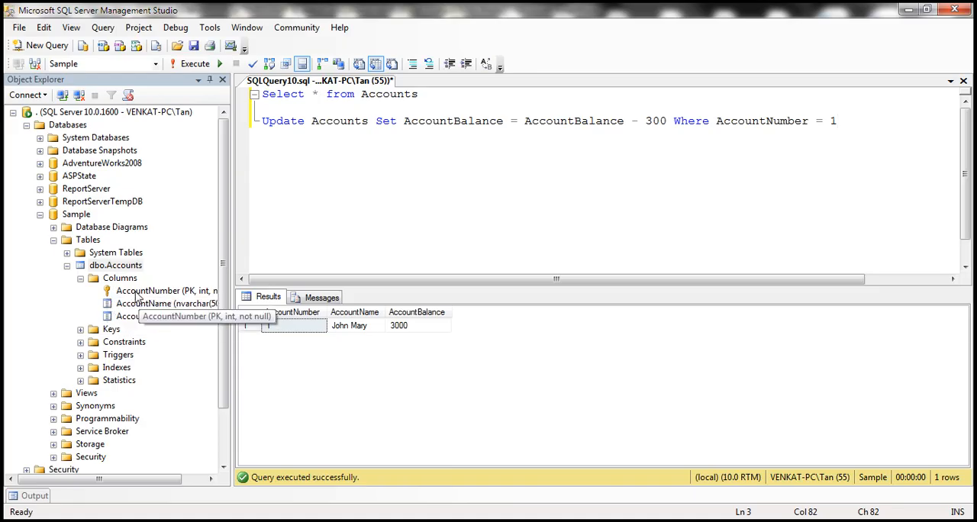
pyautogui.moveTo(484, 244)
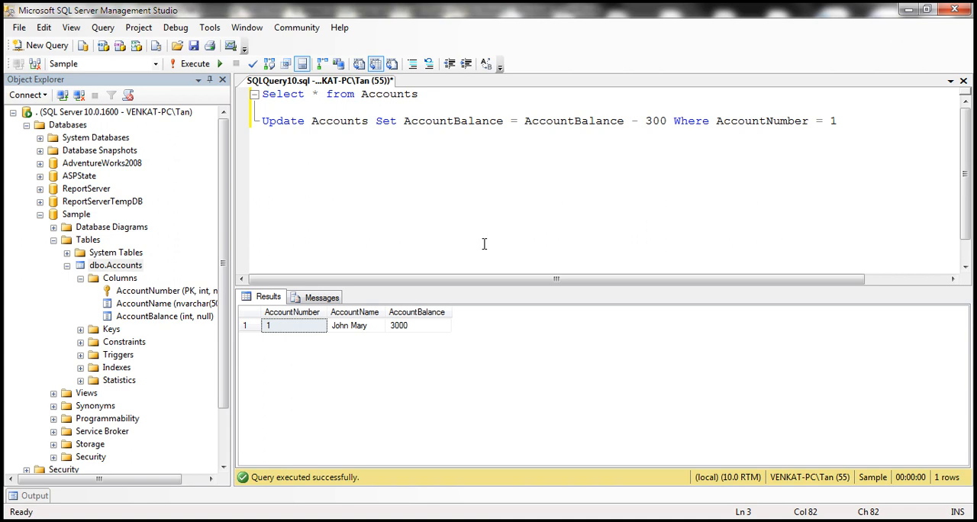
# Type 'Alter Table Accounts Add [Version]' beneath the Update statement in the query editor
pyautogui.write('Alter T')
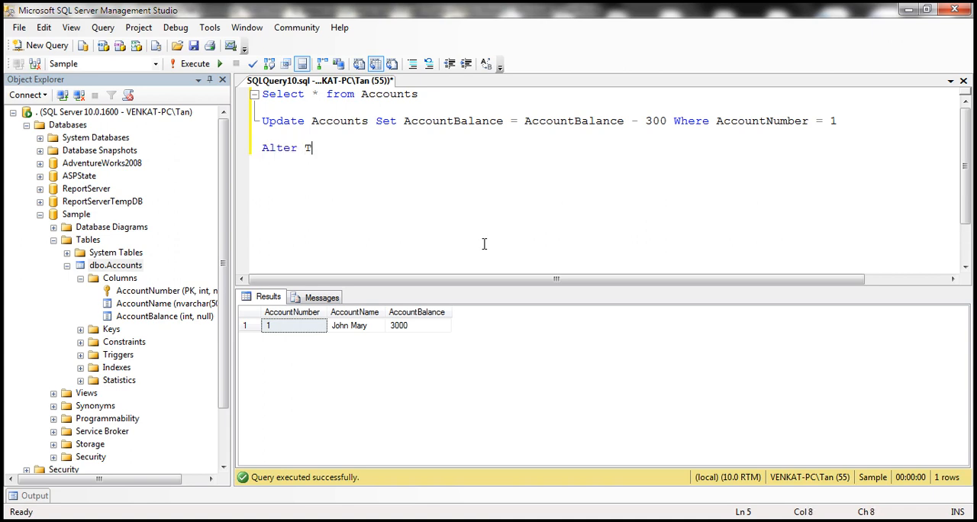
pyautogui.write('able Ac')
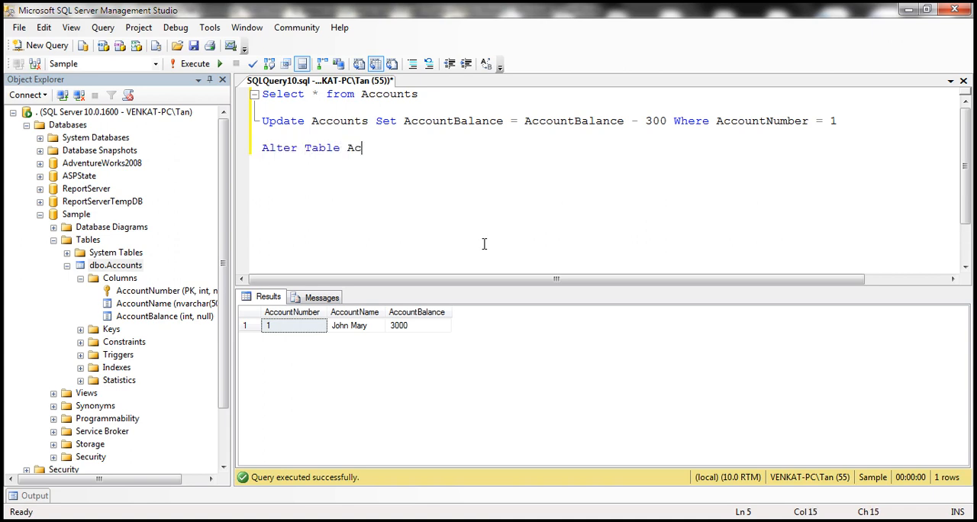
pyautogui.write('counts')
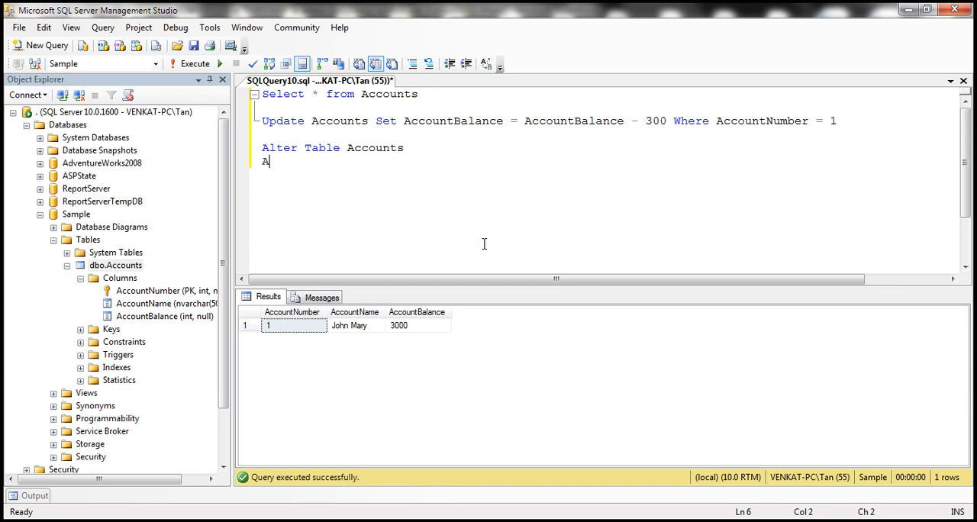
pyautogui.write('dd')
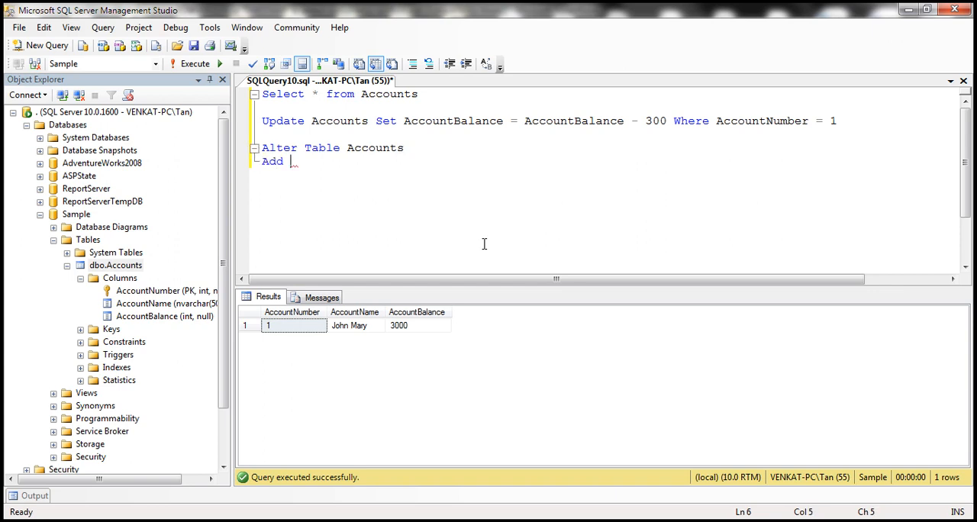
pyautogui.write('[Version')
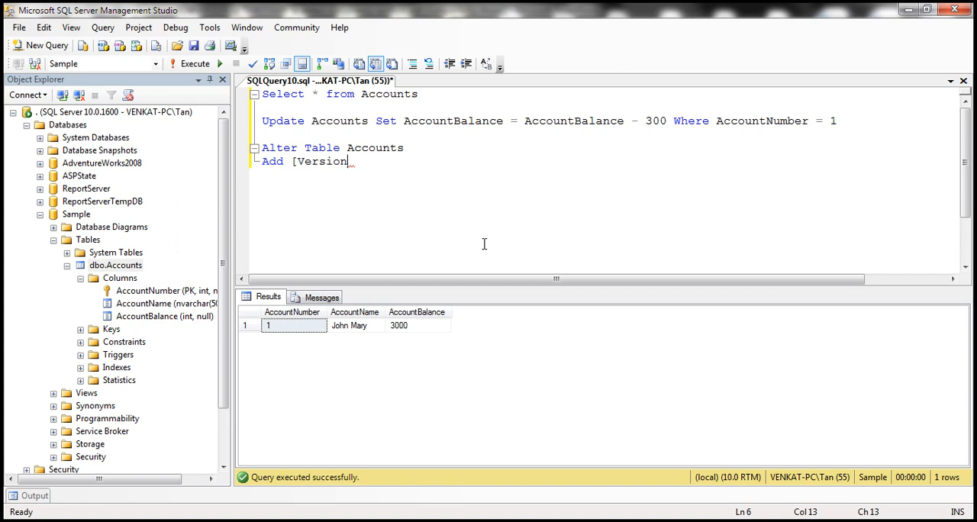
pyautogui.write(']')
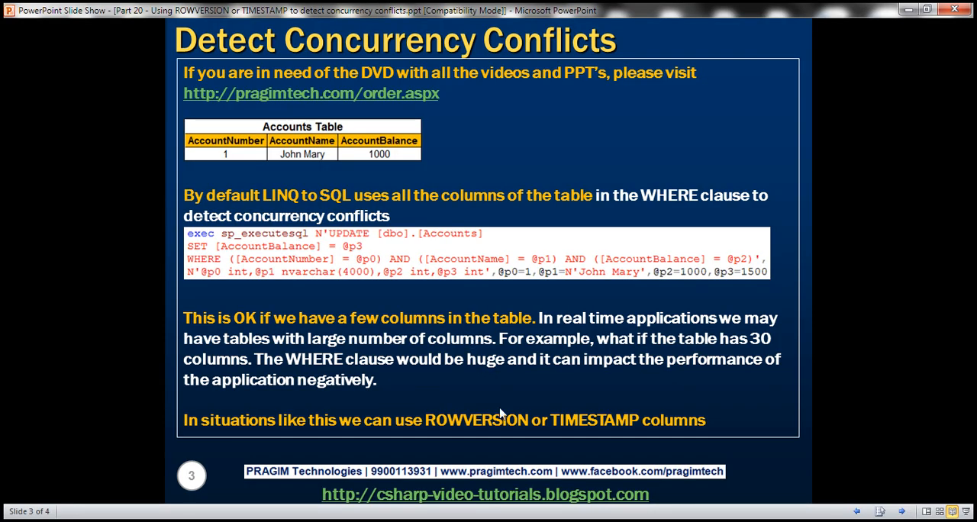
pyautogui.moveTo(592, 426)
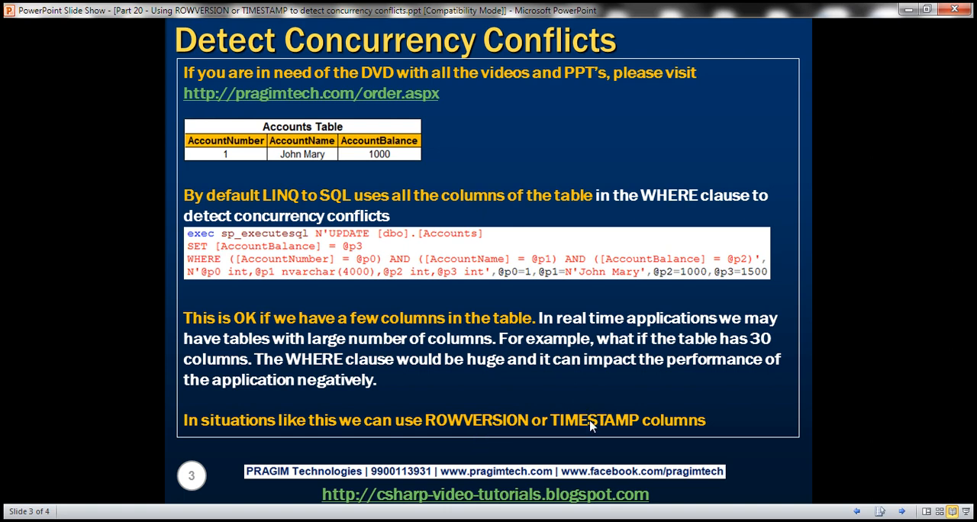
pyautogui.press('alt+tab')
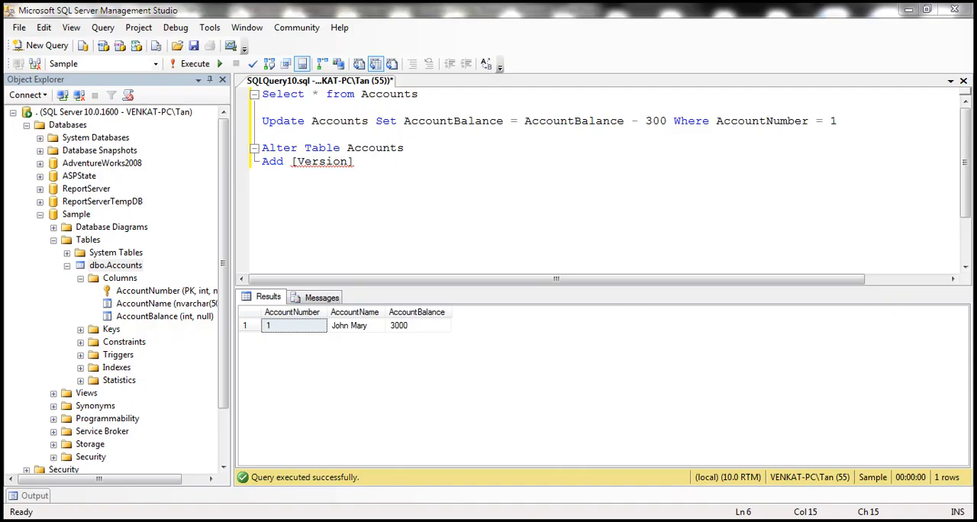
# Finish the statement with RowVersion and execute it to add the Version column
pyautogui.write('Row')
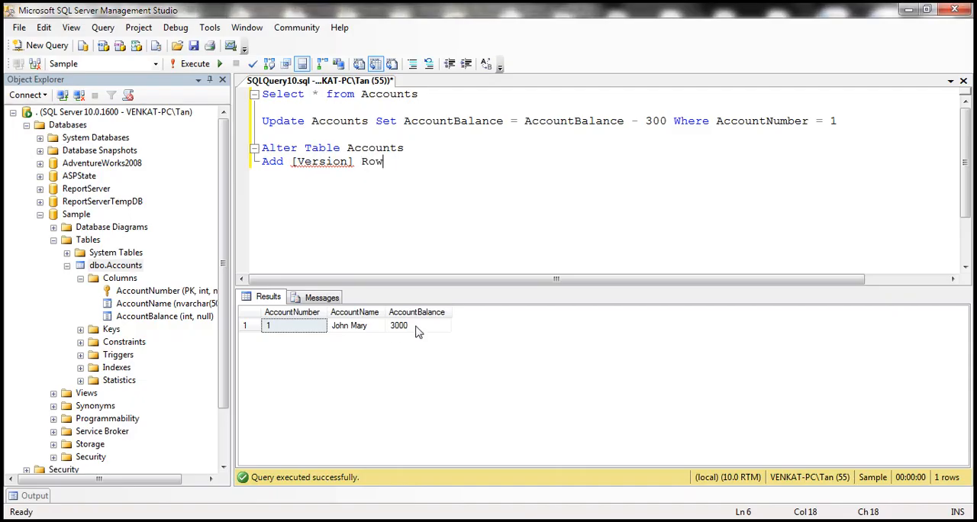
pyautogui.write('Version')
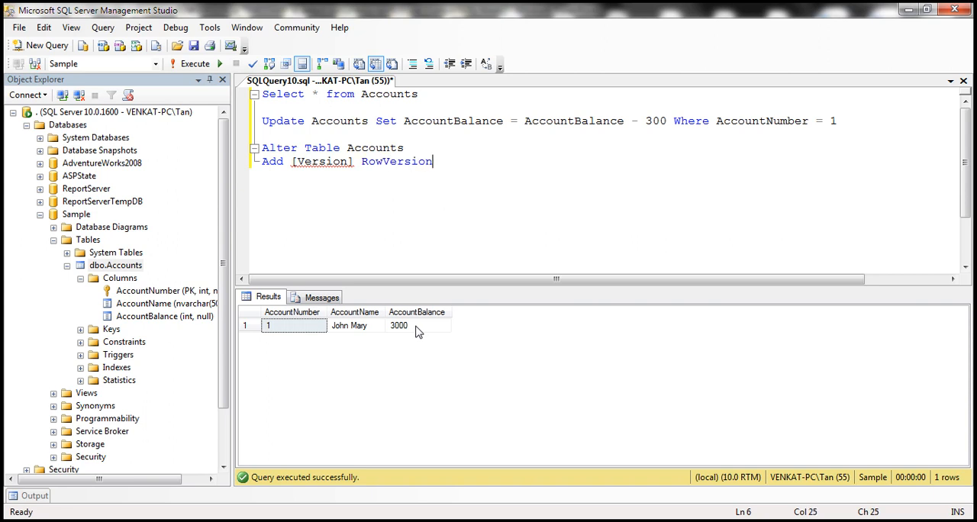
pyautogui.click(194, 63)
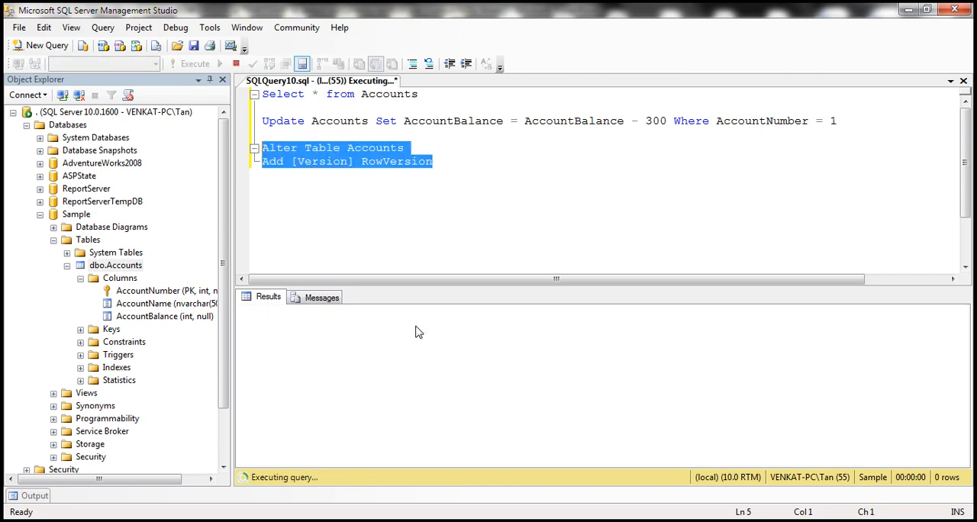
pyautogui.click(195, 64)
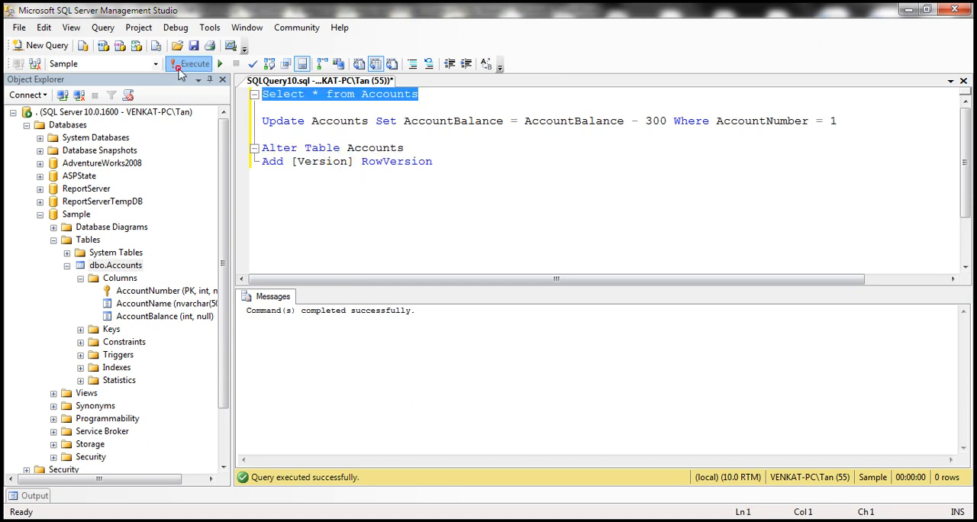
# Rerun SELECT * FROM Accounts to show account 1's new Version value
pyautogui.click(190, 63)
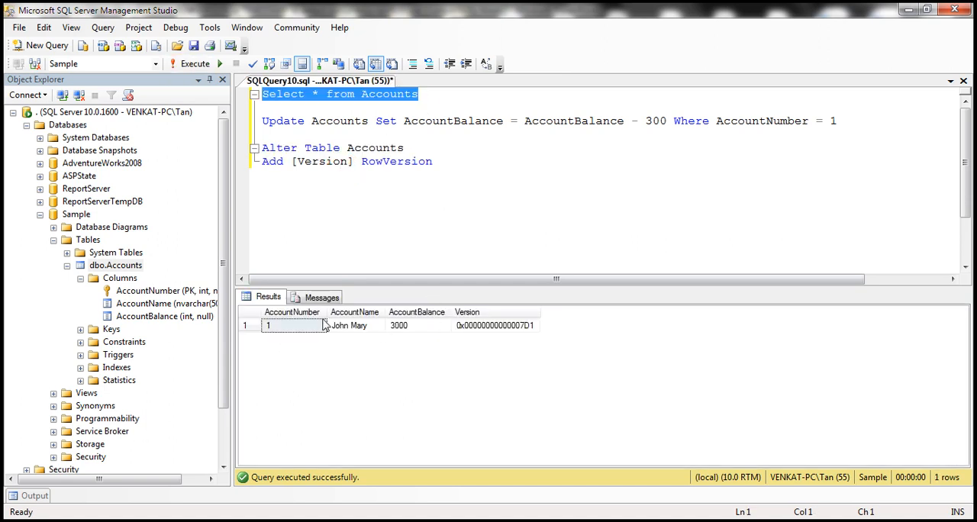
pyautogui.moveTo(469, 332)
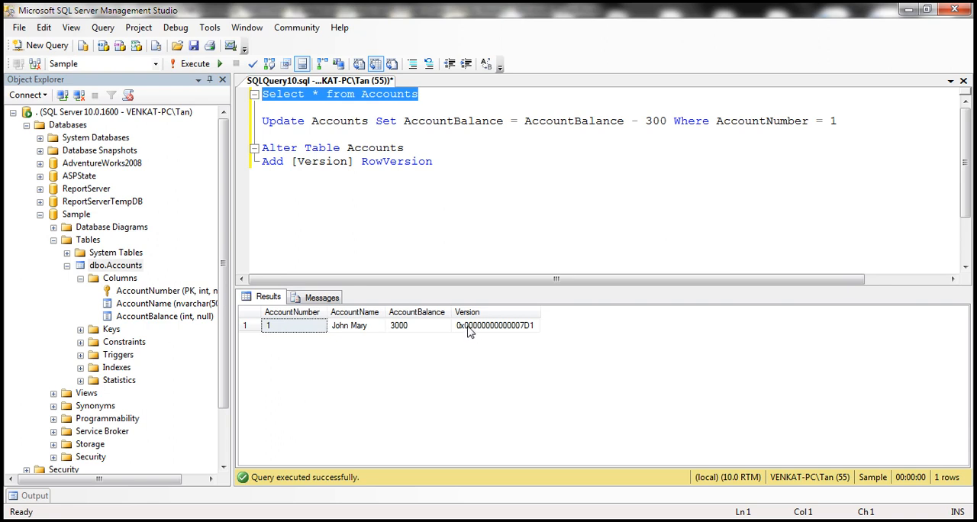
pyautogui.moveTo(477, 332)
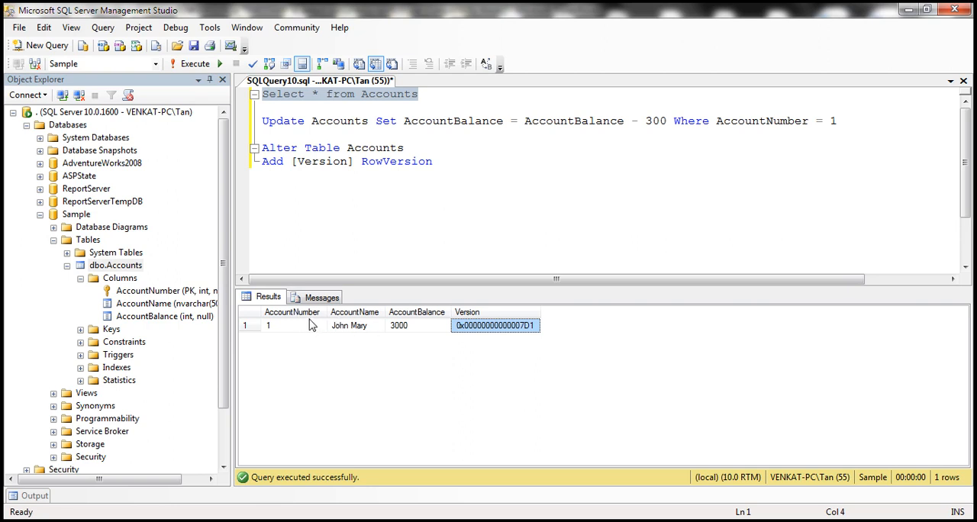
pyautogui.moveTo(355, 326)
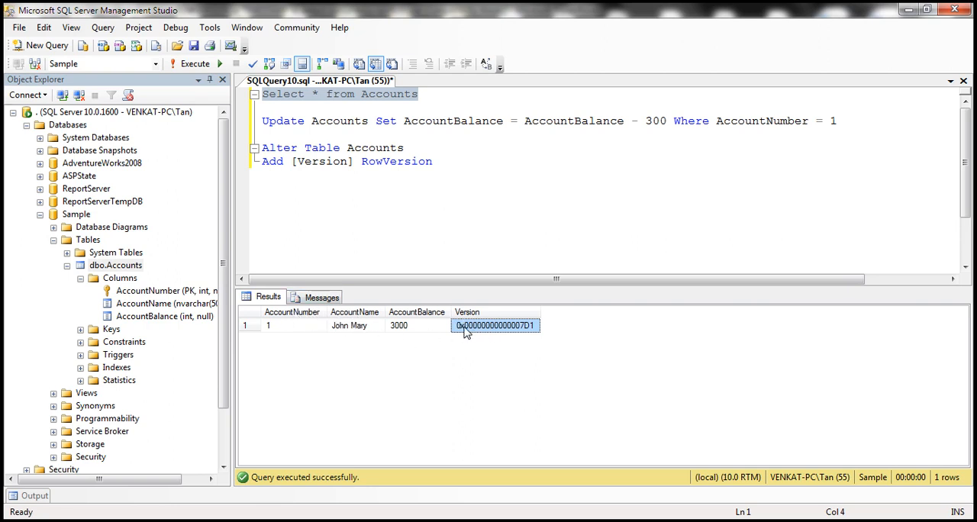
pyautogui.moveTo(477, 348)
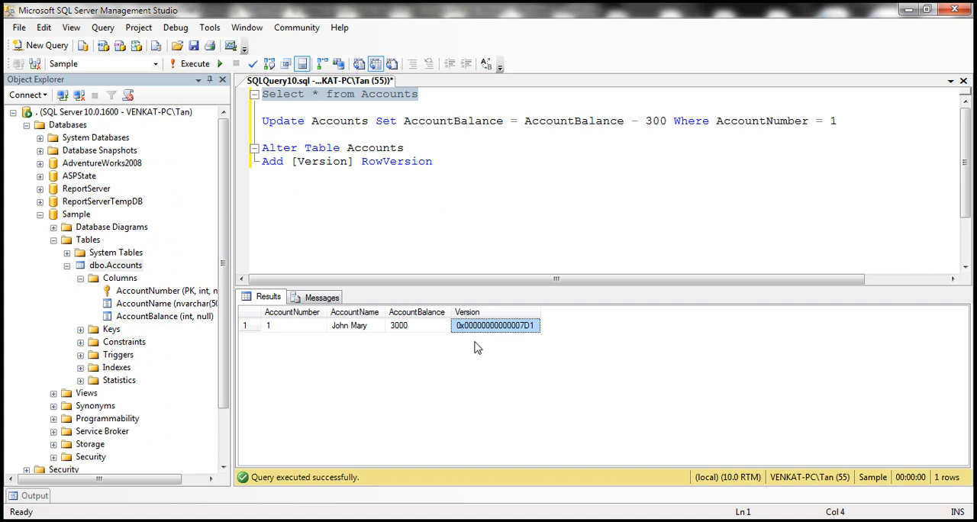
pyautogui.moveTo(487, 317)
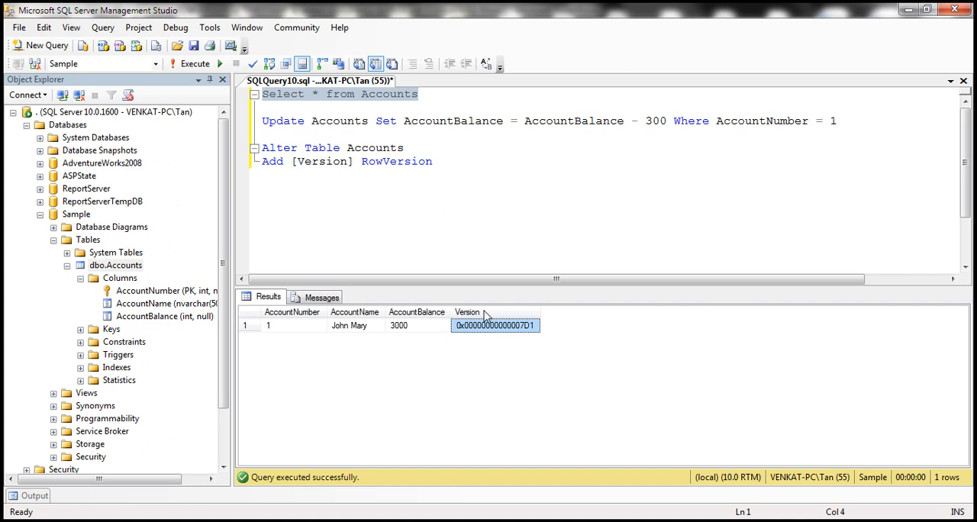
pyautogui.moveTo(431, 324)
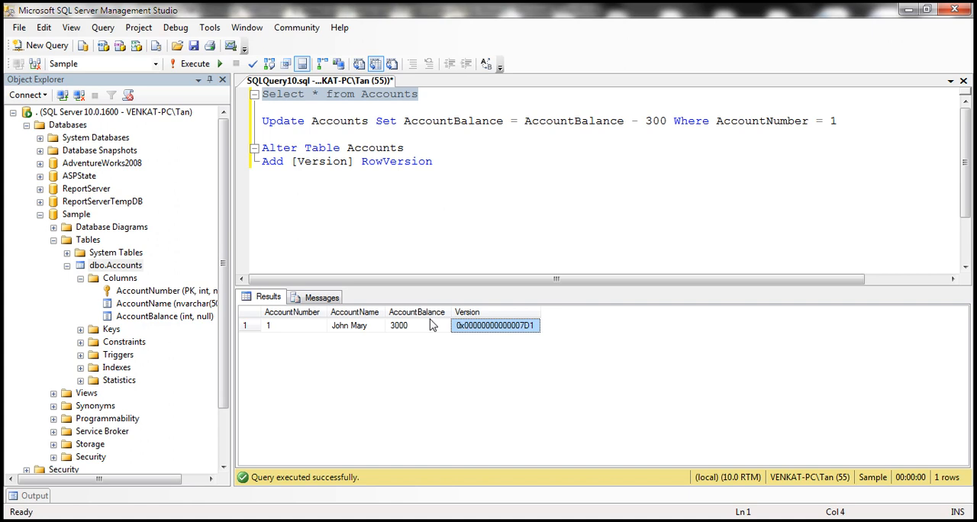
pyautogui.moveTo(377, 320)
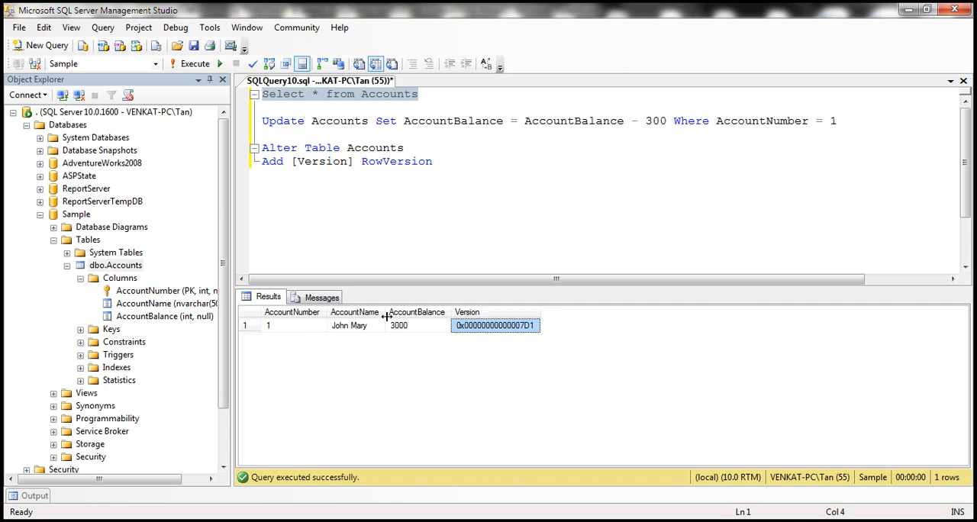
pyautogui.moveTo(103, 469)
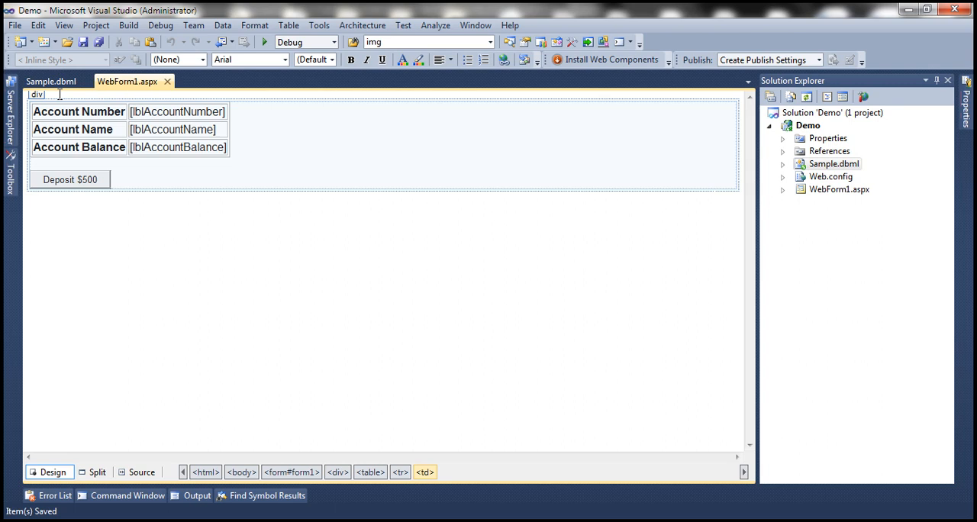
# Recreate the Account class in Sample.dbml from the updated Accounts table and save
pyautogui.click(50, 81)
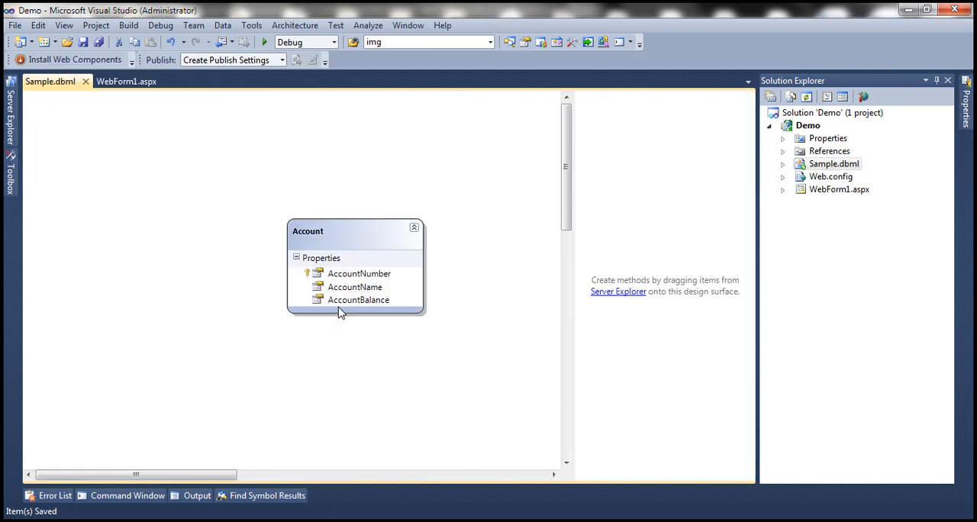
pyautogui.moveTo(323, 297)
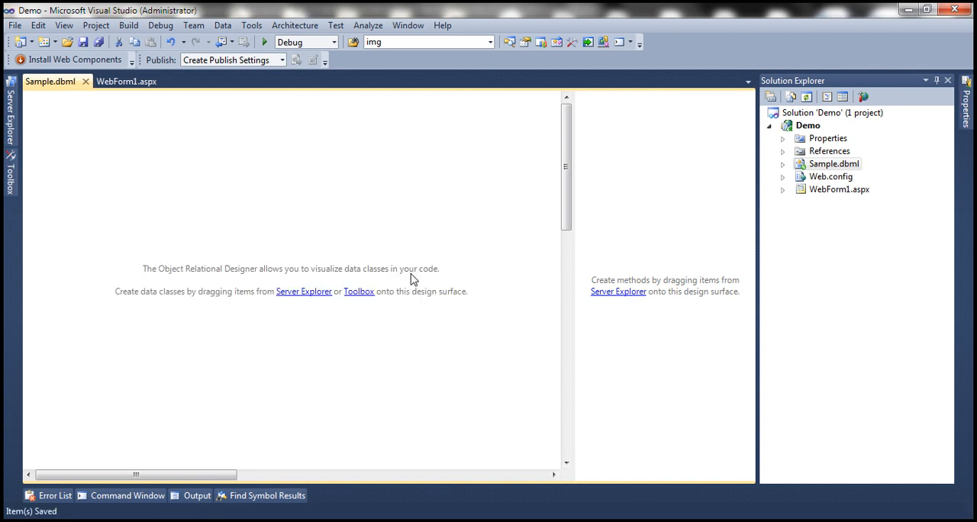
pyautogui.click(10, 122)
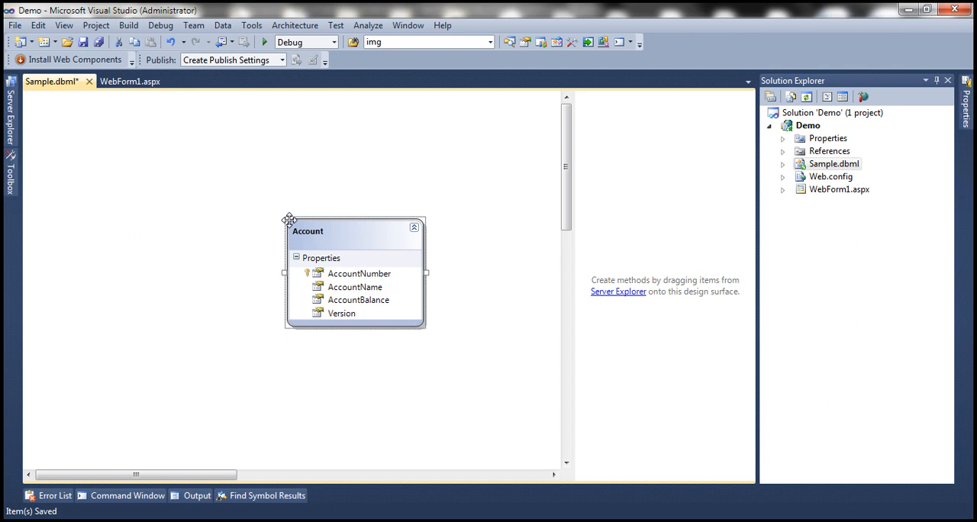
pyautogui.click(341, 313)
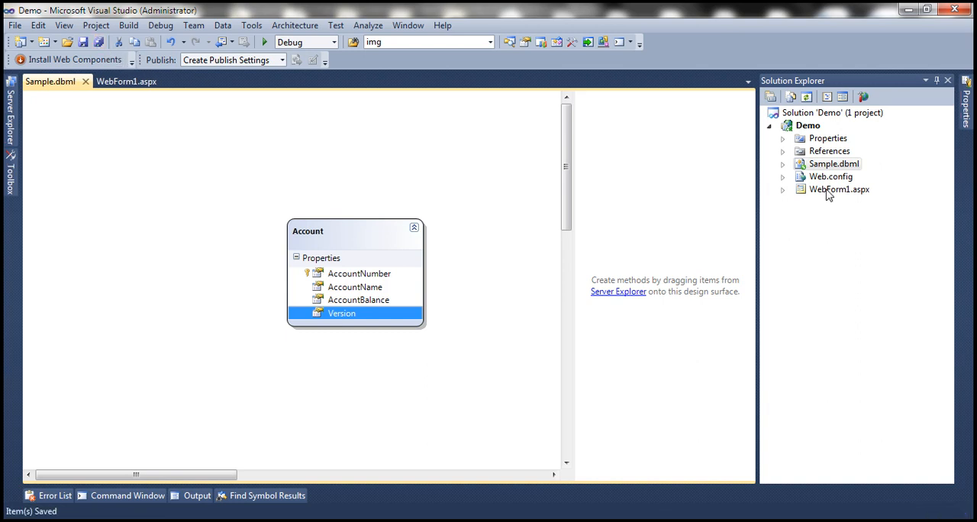
# Inspect the Version property's IsVersion ColumnAttribute in Sample.designer.cs, then return to WebForm1.aspx
pyautogui.click(783, 164)
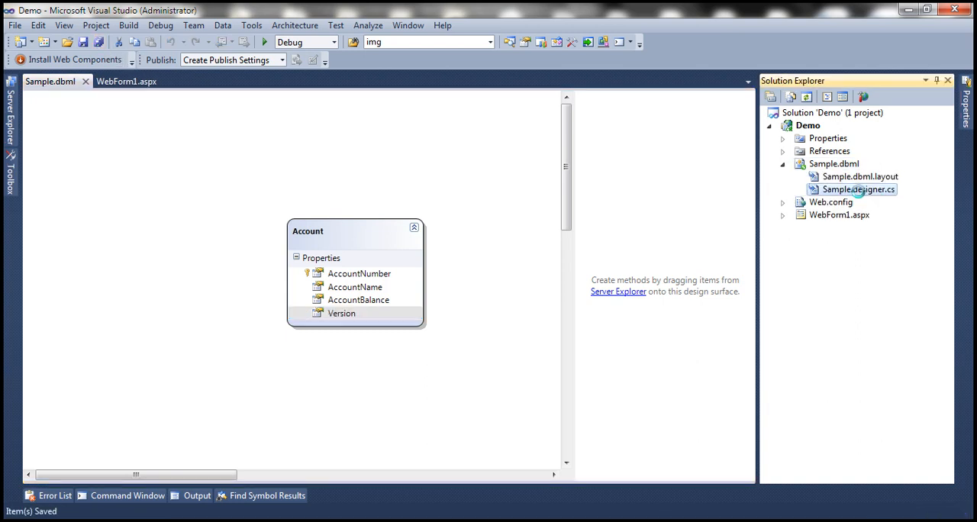
pyautogui.doubleClick(859, 190)
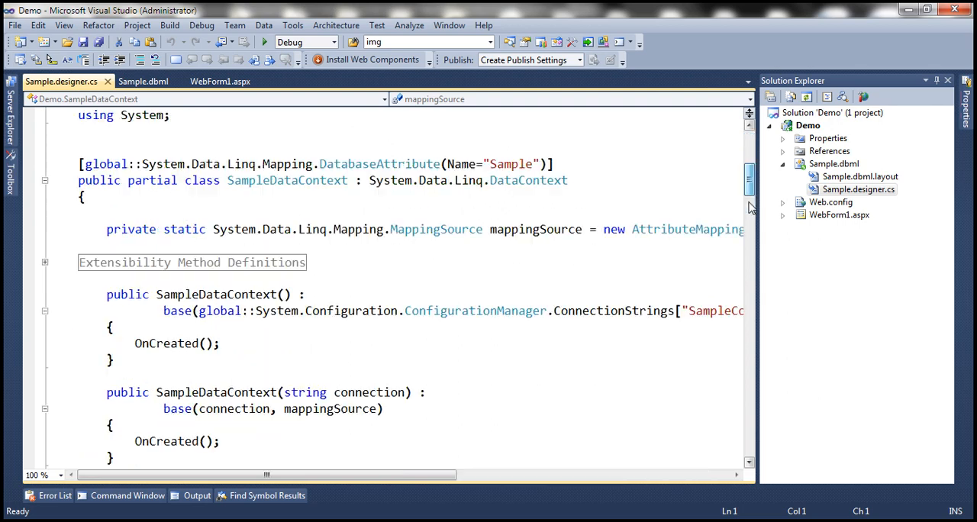
pyautogui.scroll(-3)
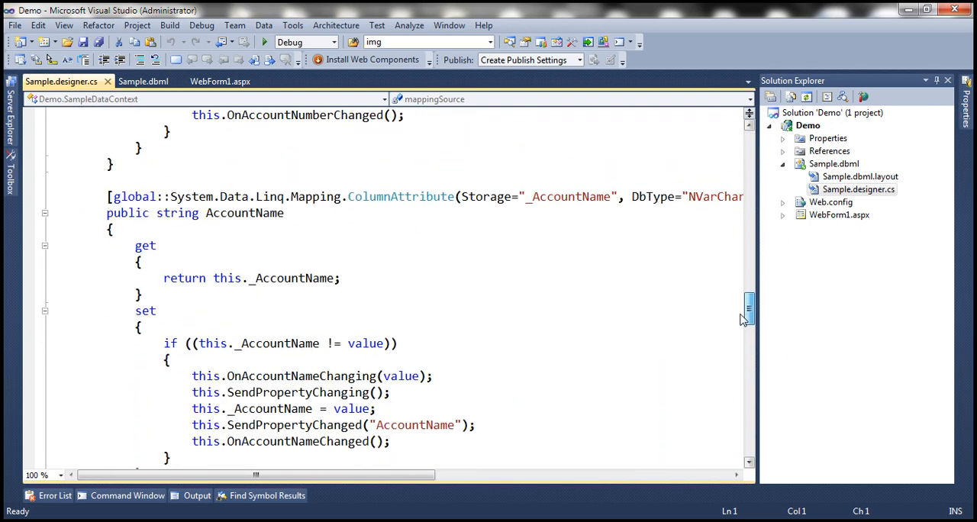
pyautogui.scroll(-3)
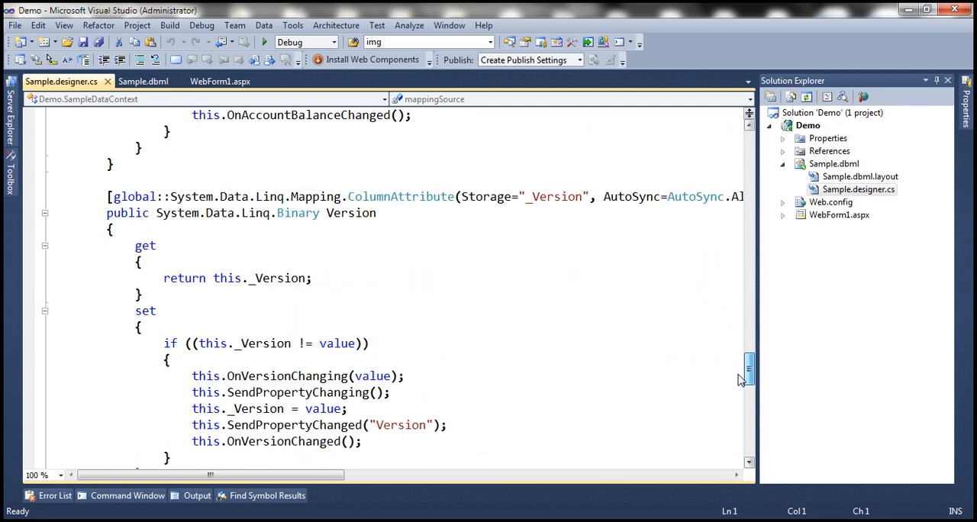
pyautogui.scroll(-3)
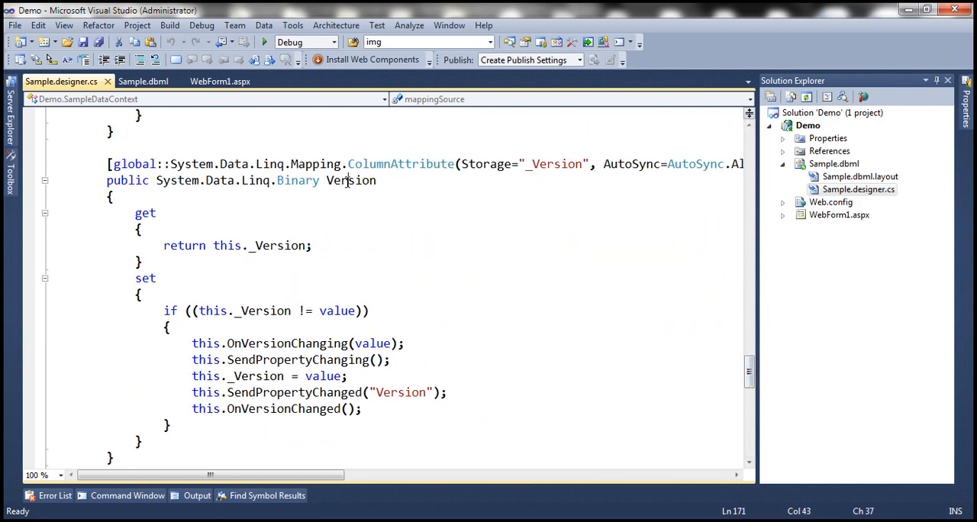
pyautogui.doubleClick(351, 181)
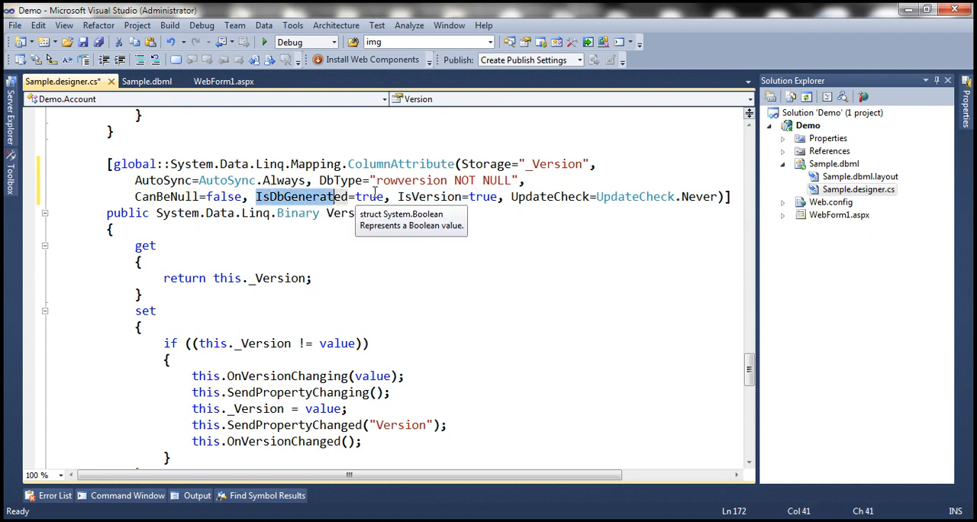
pyautogui.moveTo(329, 214)
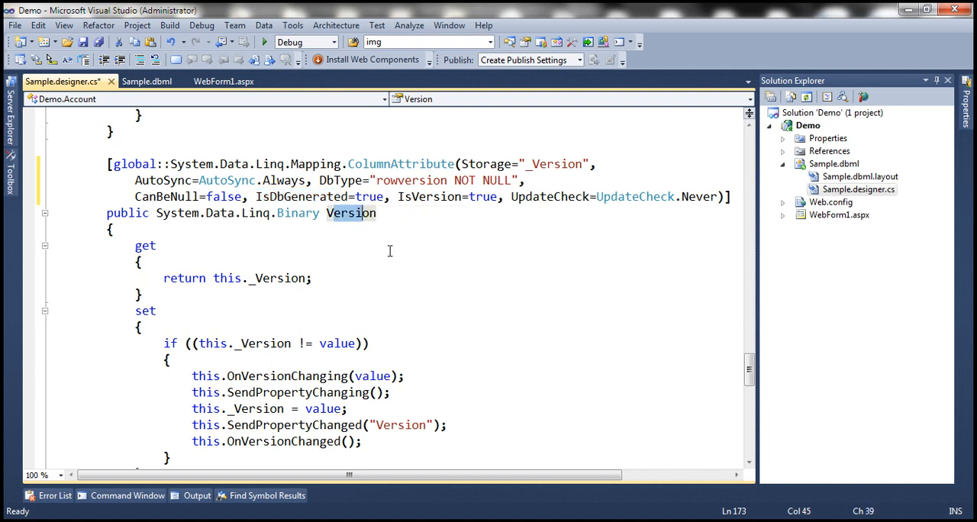
pyautogui.moveTo(296, 213)
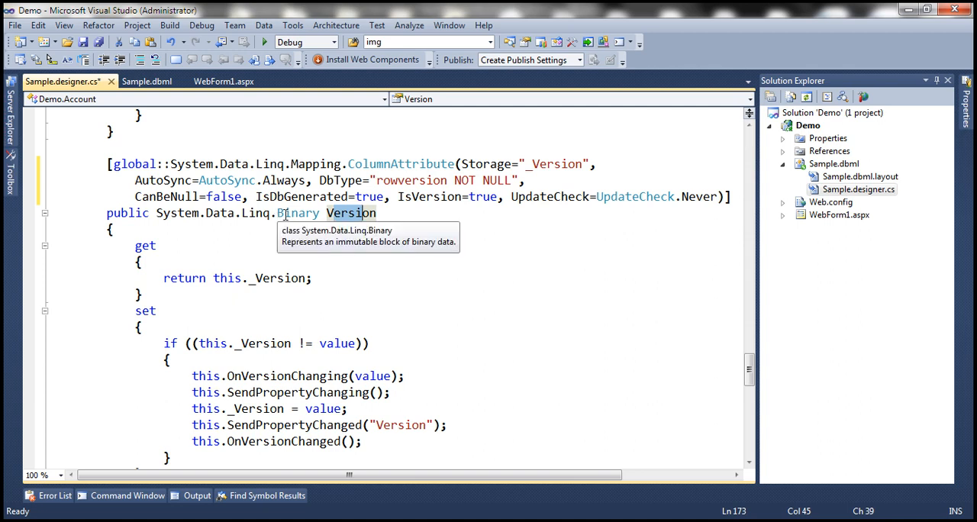
pyautogui.click(224, 81)
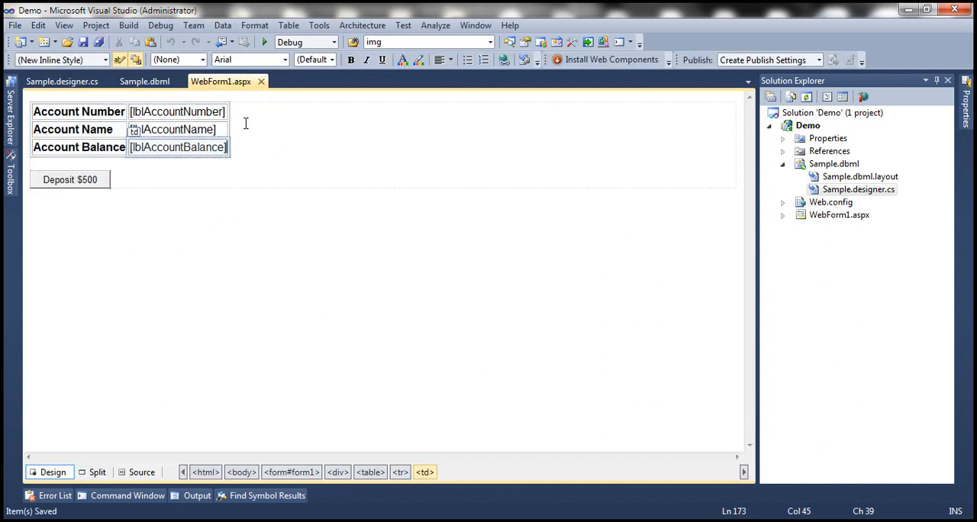
# Set a breakpoint on db.SubmitChanges() in the btnDeposit_Click handler
pyautogui.click(265, 42)
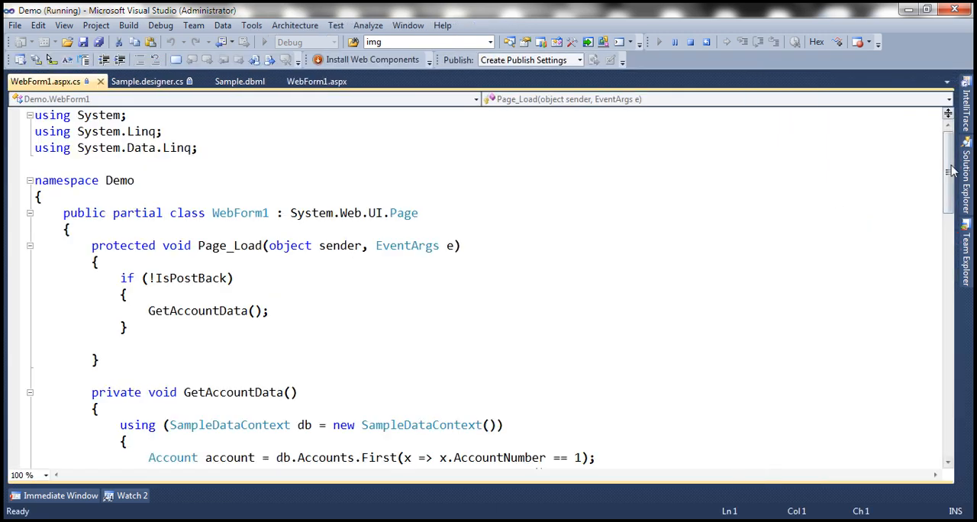
pyautogui.scroll(-3)
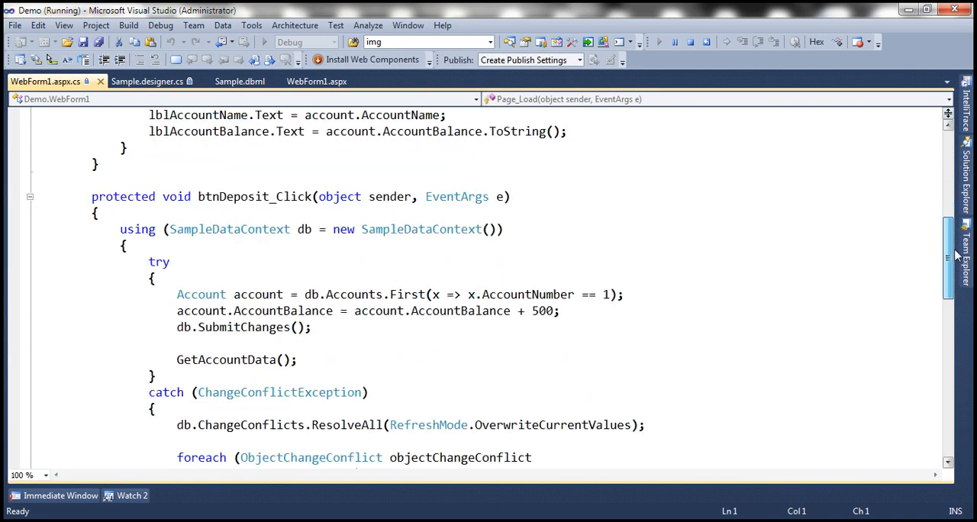
pyautogui.scroll(-3)
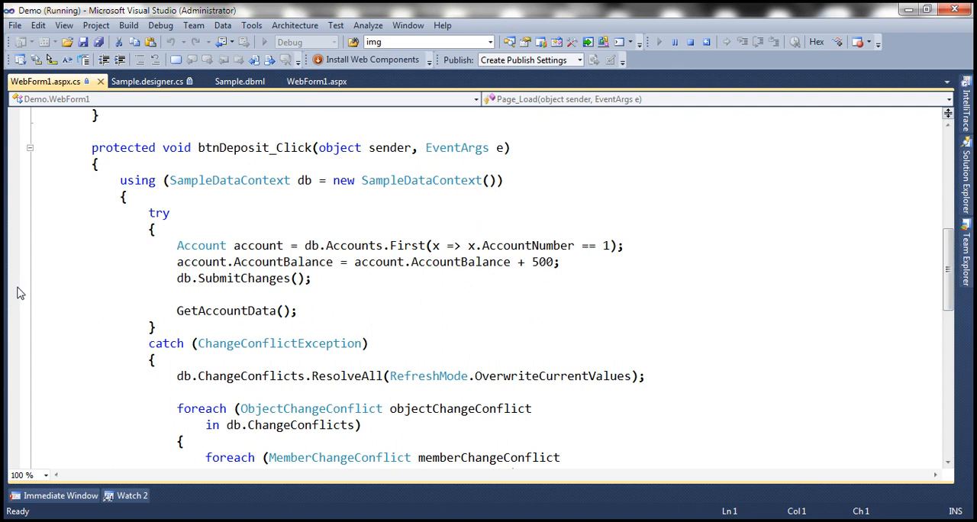
pyautogui.click(14, 278)
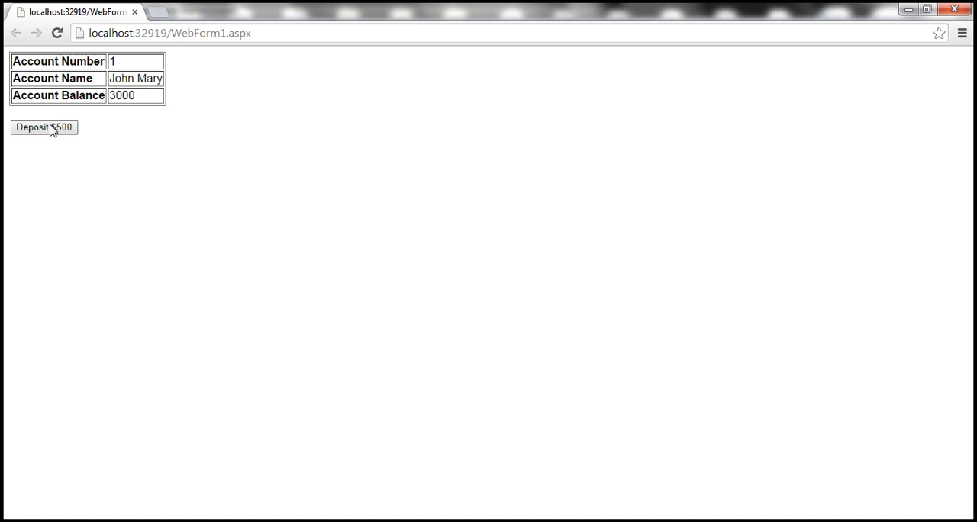
# Deposit $500 into account 1 from the running page, halting at the breakpoint
pyautogui.click(43, 127)
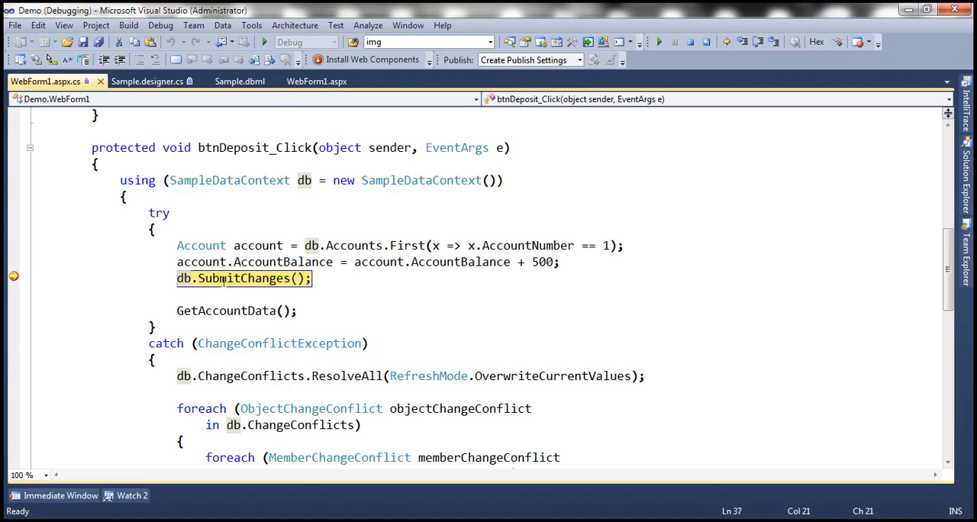
pyautogui.moveTo(224, 282)
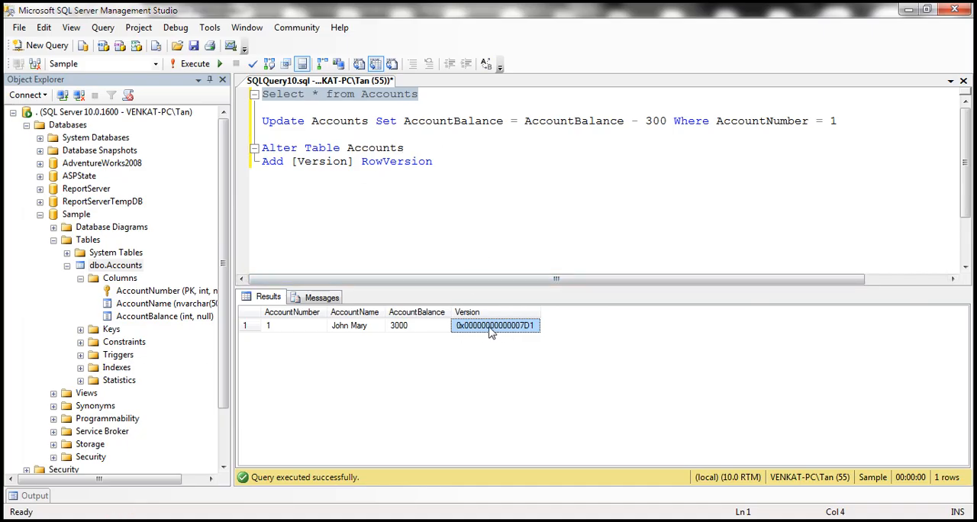
pyautogui.moveTo(496, 341)
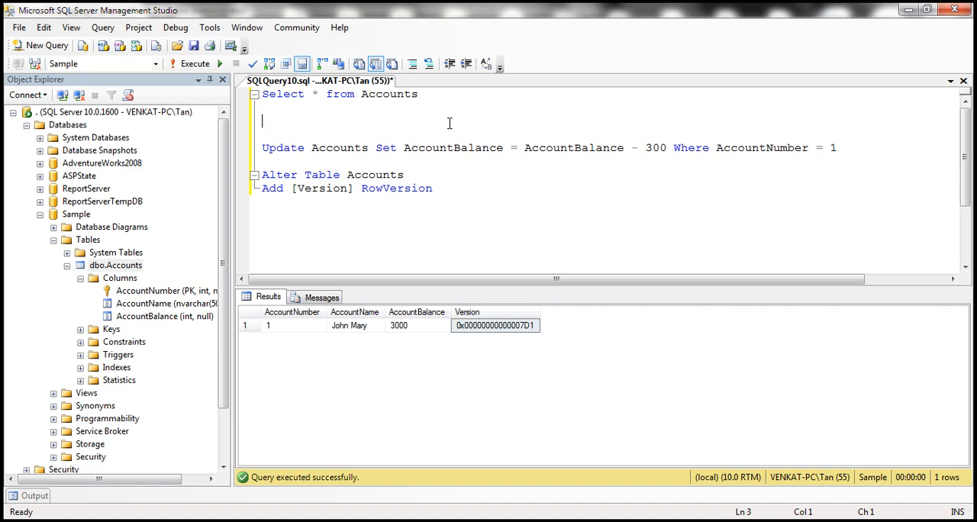
pyautogui.write('-- 0x00000000000007D1')
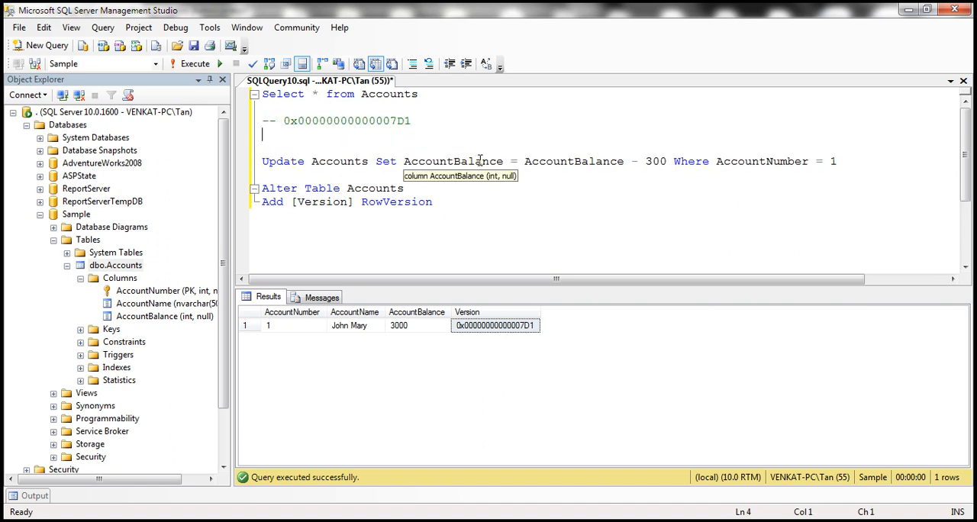
pyautogui.moveTo(574, 161)
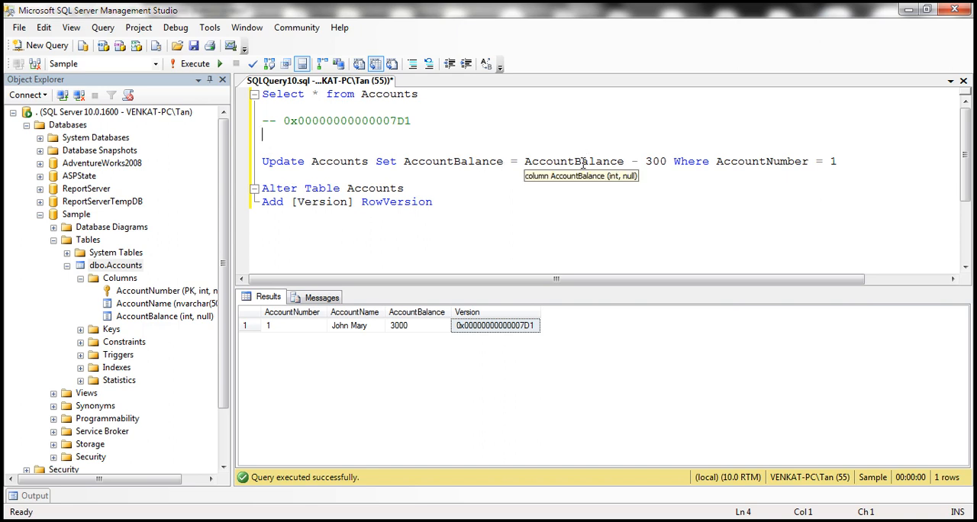
pyautogui.moveTo(438, 326)
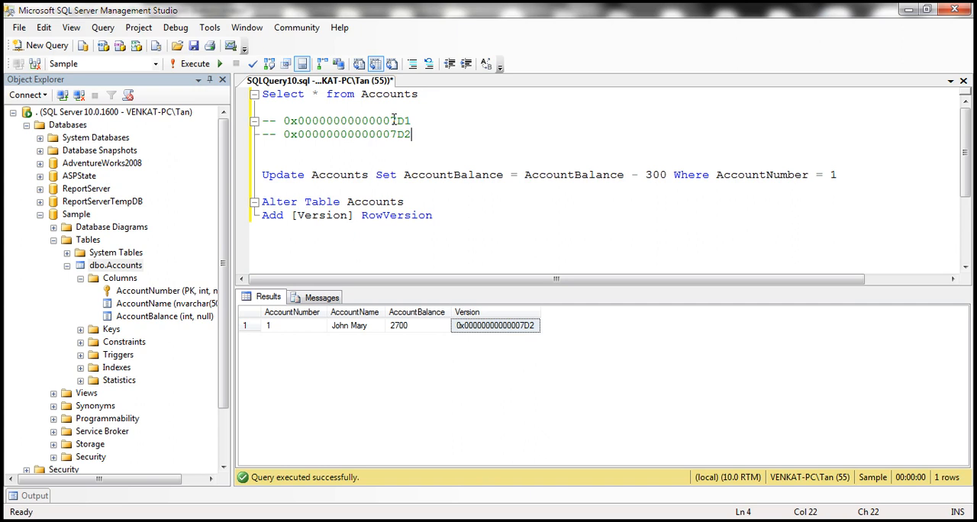
pyautogui.doubleClick(402, 134)
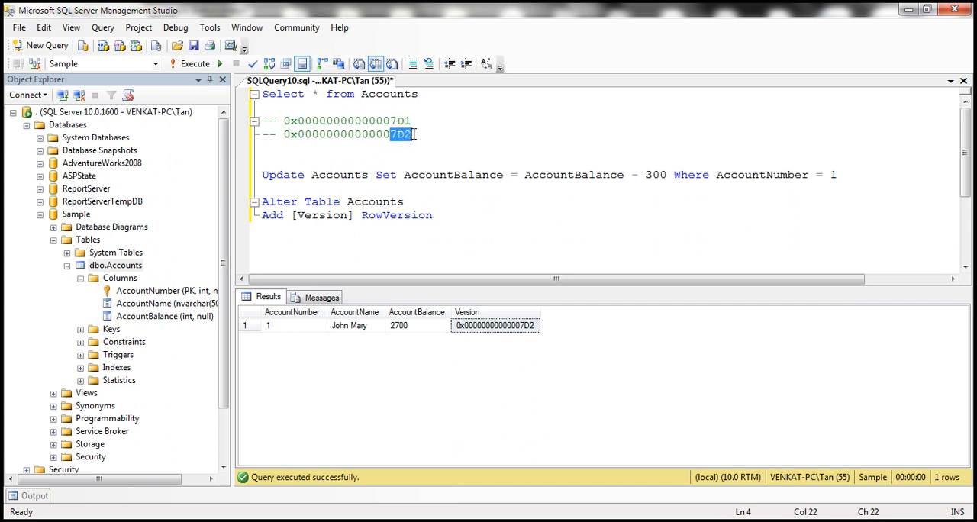
pyautogui.moveTo(428, 326)
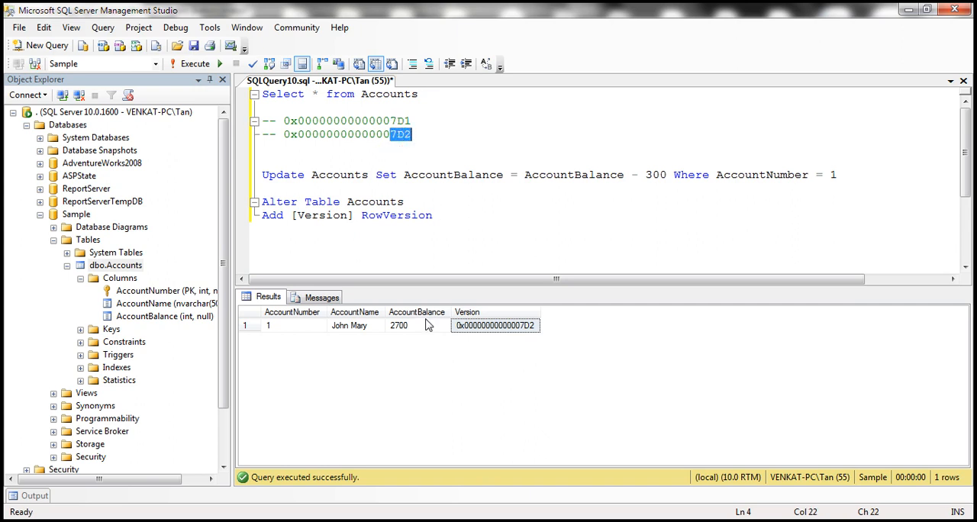
pyautogui.moveTo(212, 475)
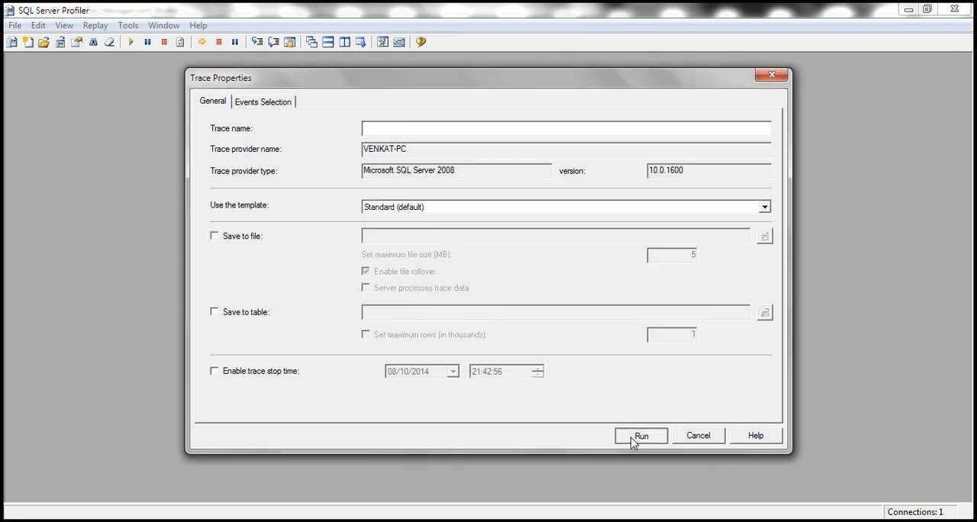
# Run the new Profiler trace with the Standard template's default settings
pyautogui.click(640, 435)
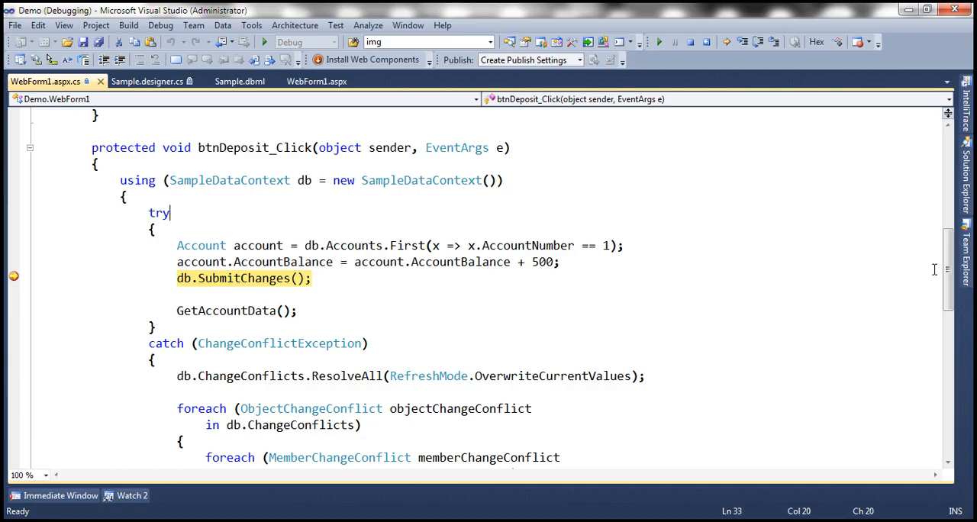
# Resume the paused deposit past SubmitChanges, revealing the 2700 balance conflict
pyautogui.scroll(-3)
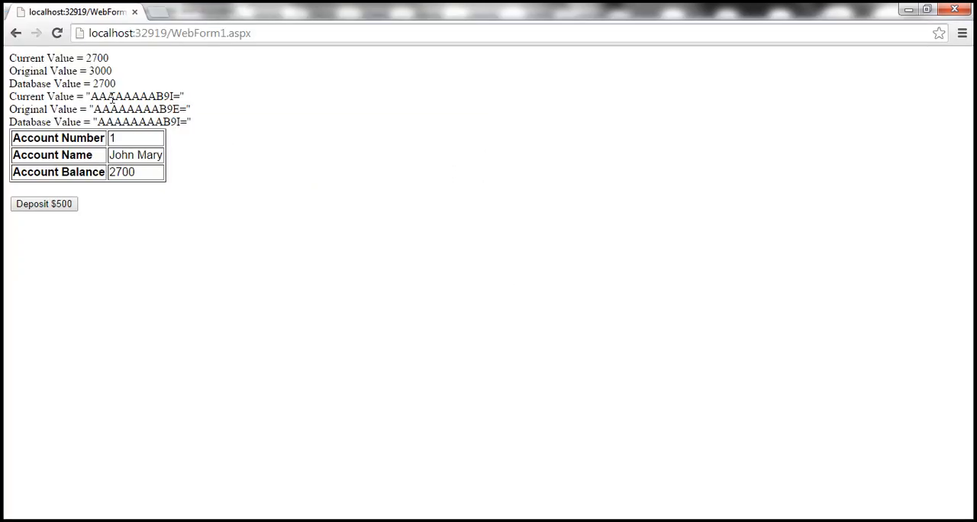
# Highlight the current balance and the current, original and database Version lines (B9I= vs B9E=)
pyautogui.doubleClick(58, 58)
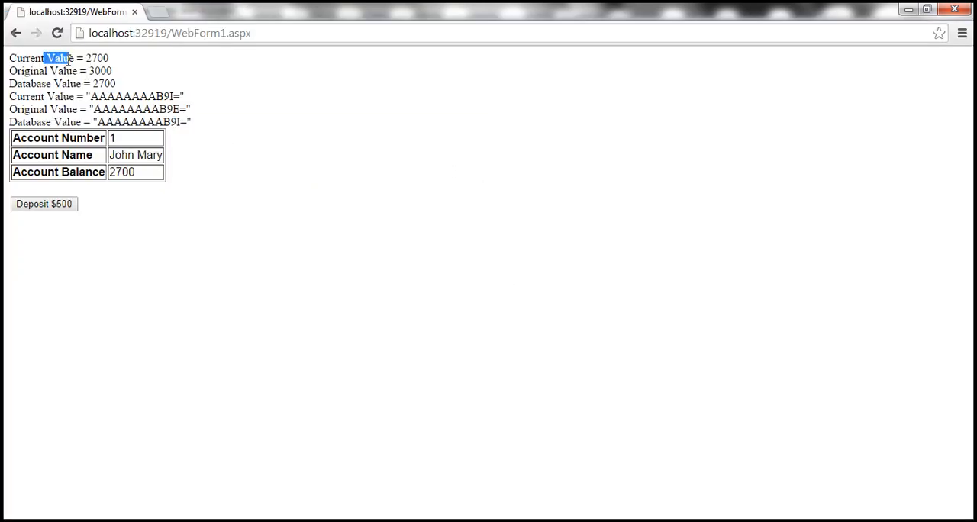
pyautogui.moveTo(46, 58); pyautogui.dragTo(118, 83)
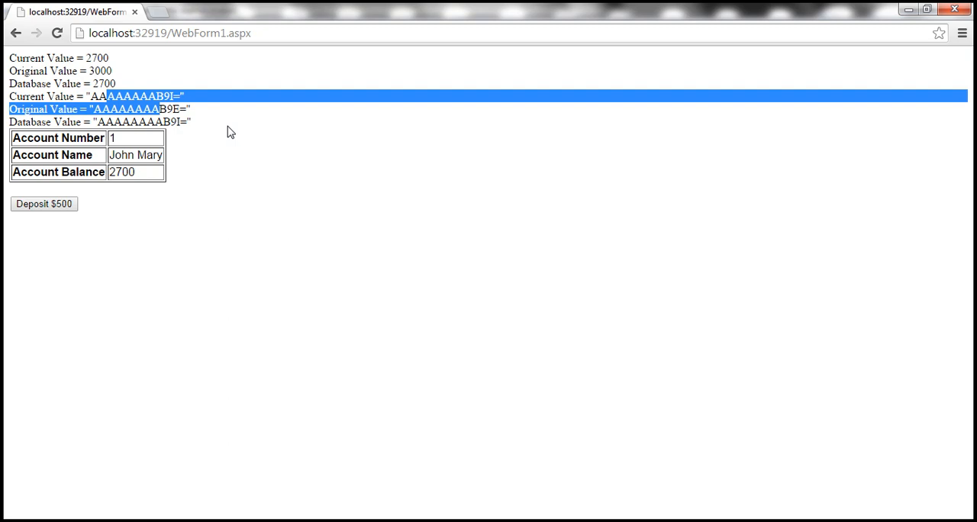
pyautogui.moveTo(324, 334)
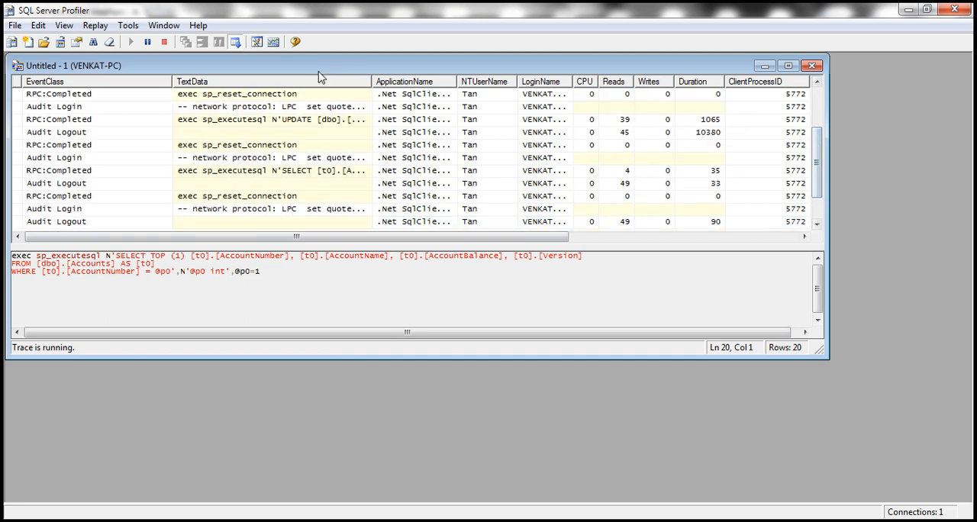
# Select a captured RPC:Completed row to show the UPDATE's full TextData
pyautogui.click(271, 119)
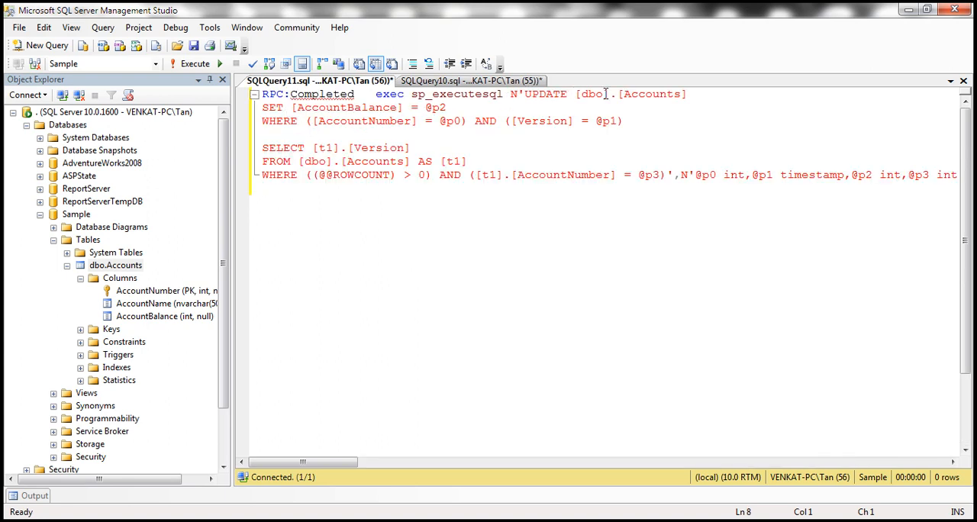
# Highlight the pasted UPDATE's Version condition (0x...7D1), then return to SQLQuery10 showing 7D2
pyautogui.moveTo(297, 107); pyautogui.dragTo(443, 107)
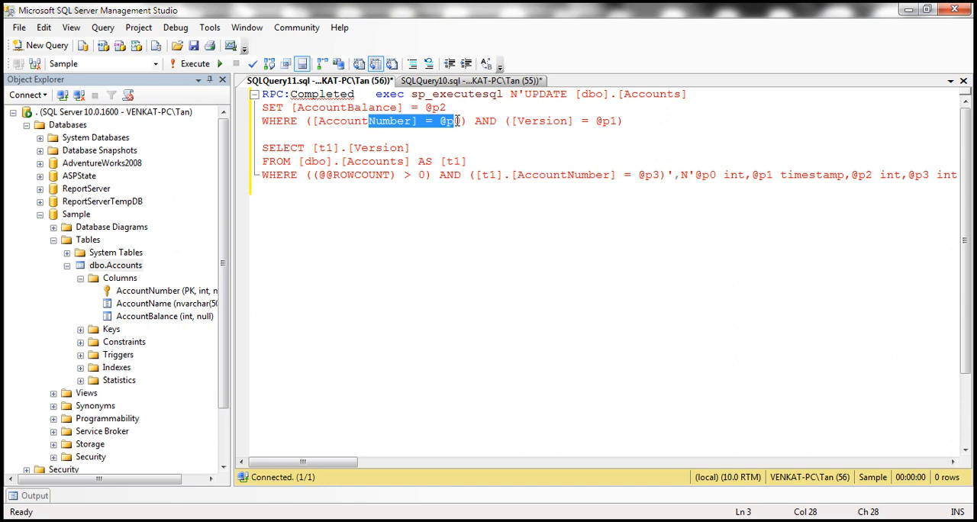
pyautogui.moveTo(507, 121)
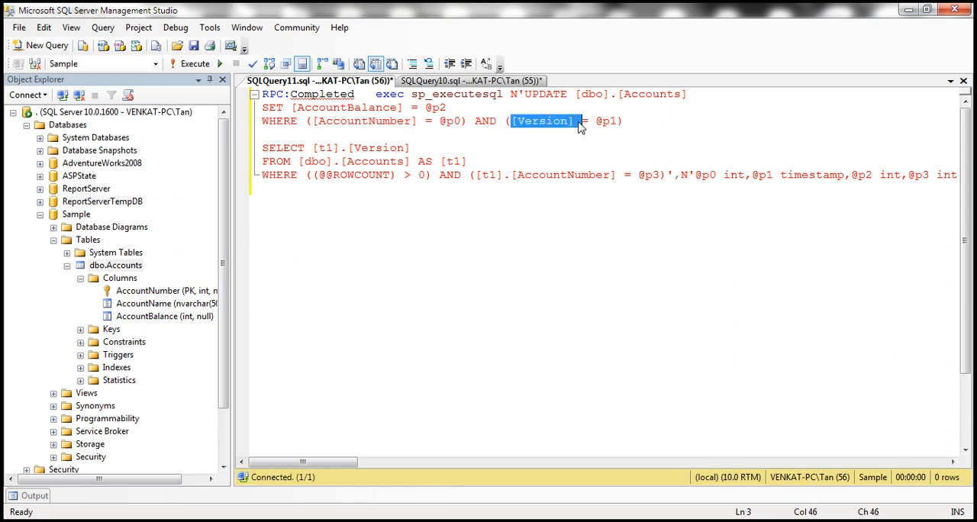
pyautogui.moveTo(543, 107)
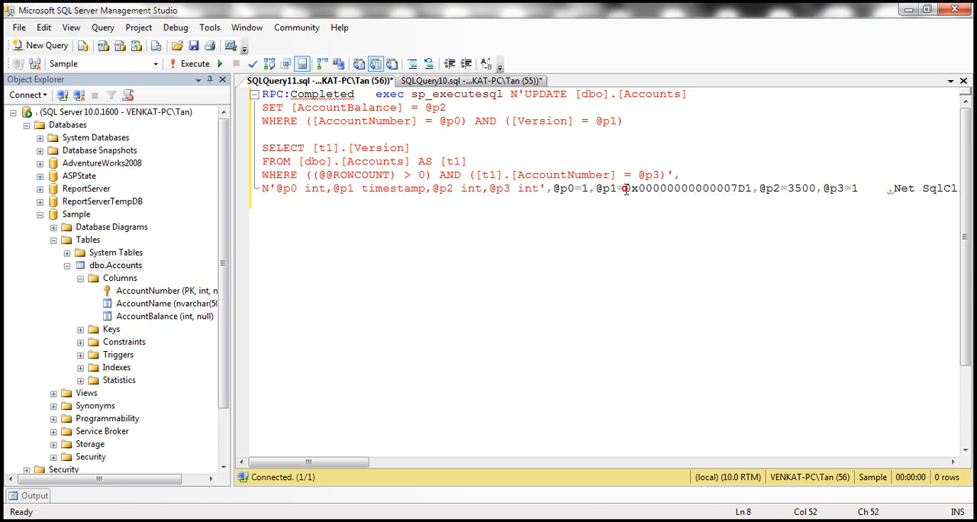
pyautogui.click(439, 81)
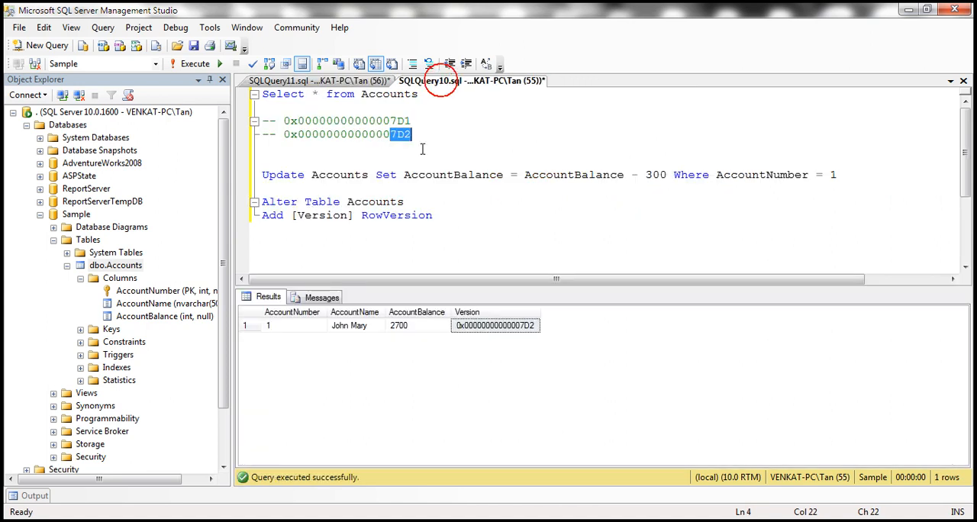